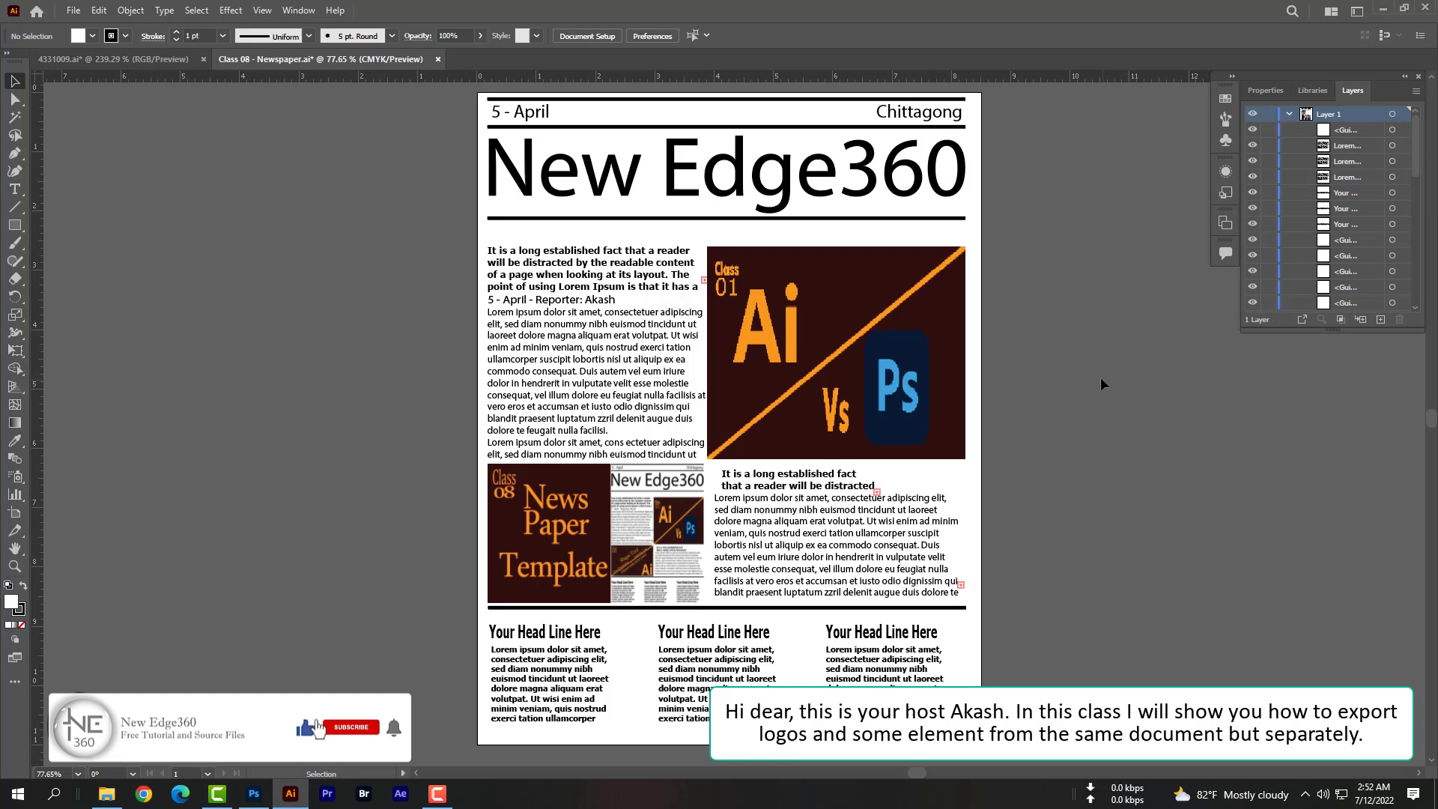
# Bring up the images folder with the newspaper template's exported logo, masthead, date and city slices.
pyautogui.click(350, 727)
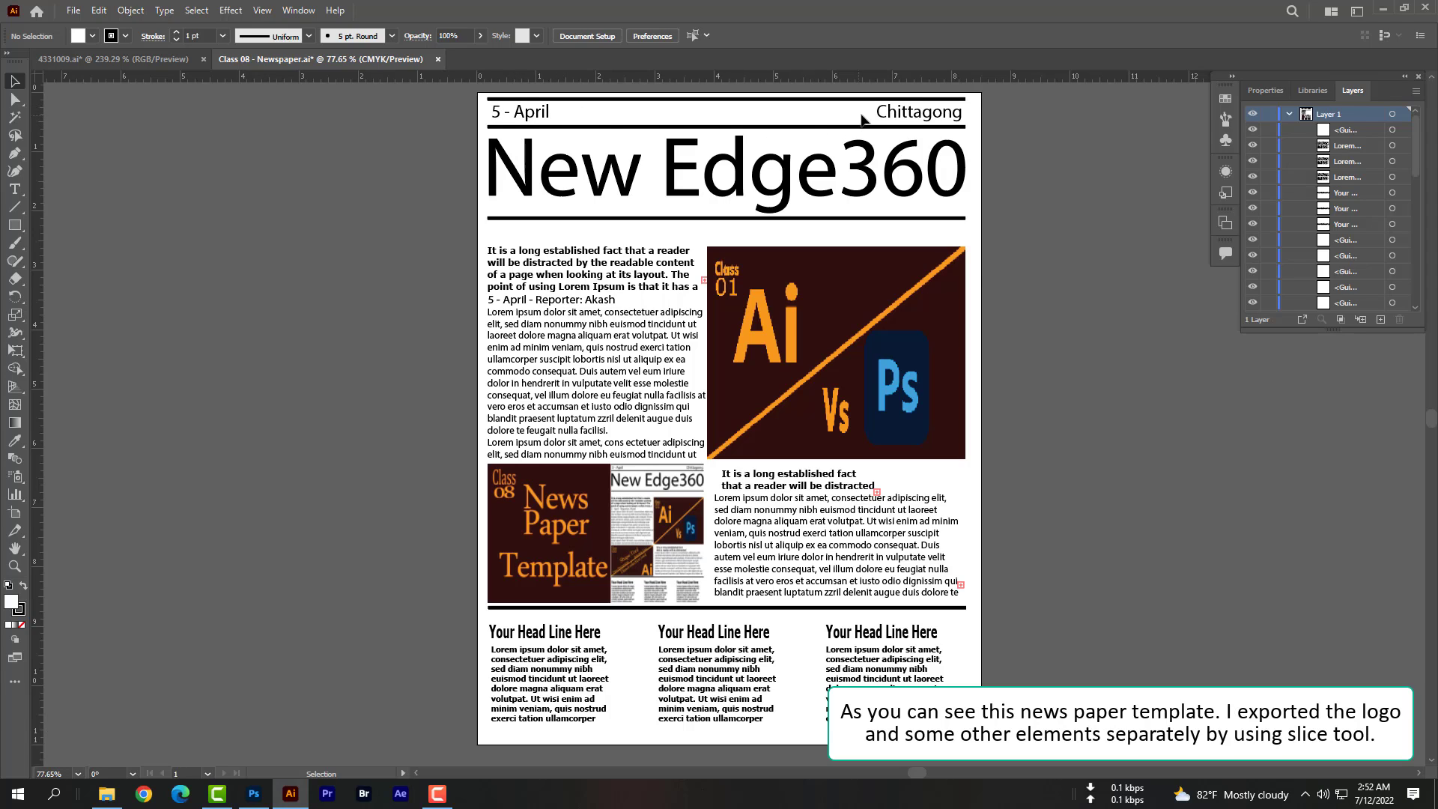
pyautogui.moveTo(445, 372)
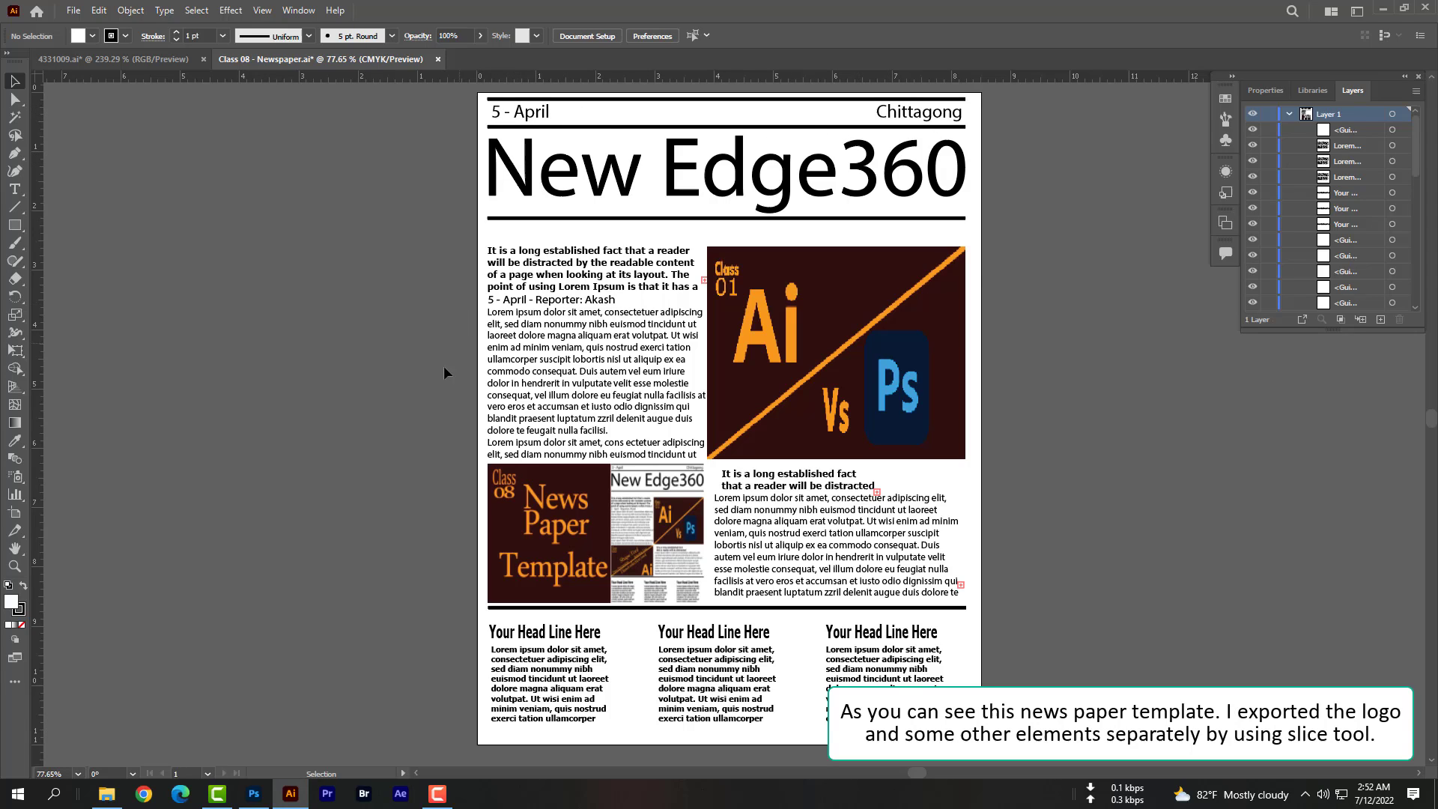
pyautogui.click(105, 794)
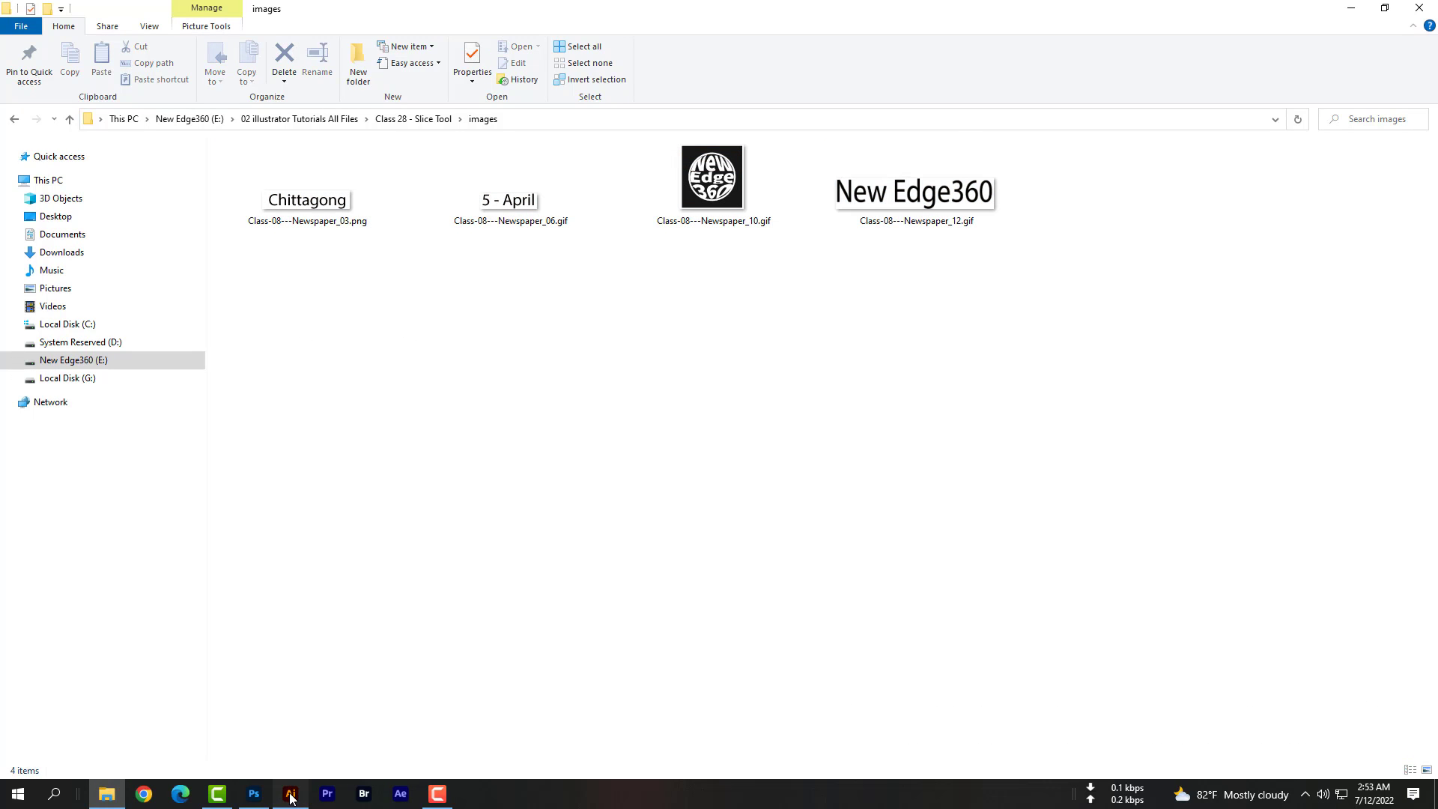
# Return to Illustrator and show the two-sided ID card document.
pyautogui.click(289, 793)
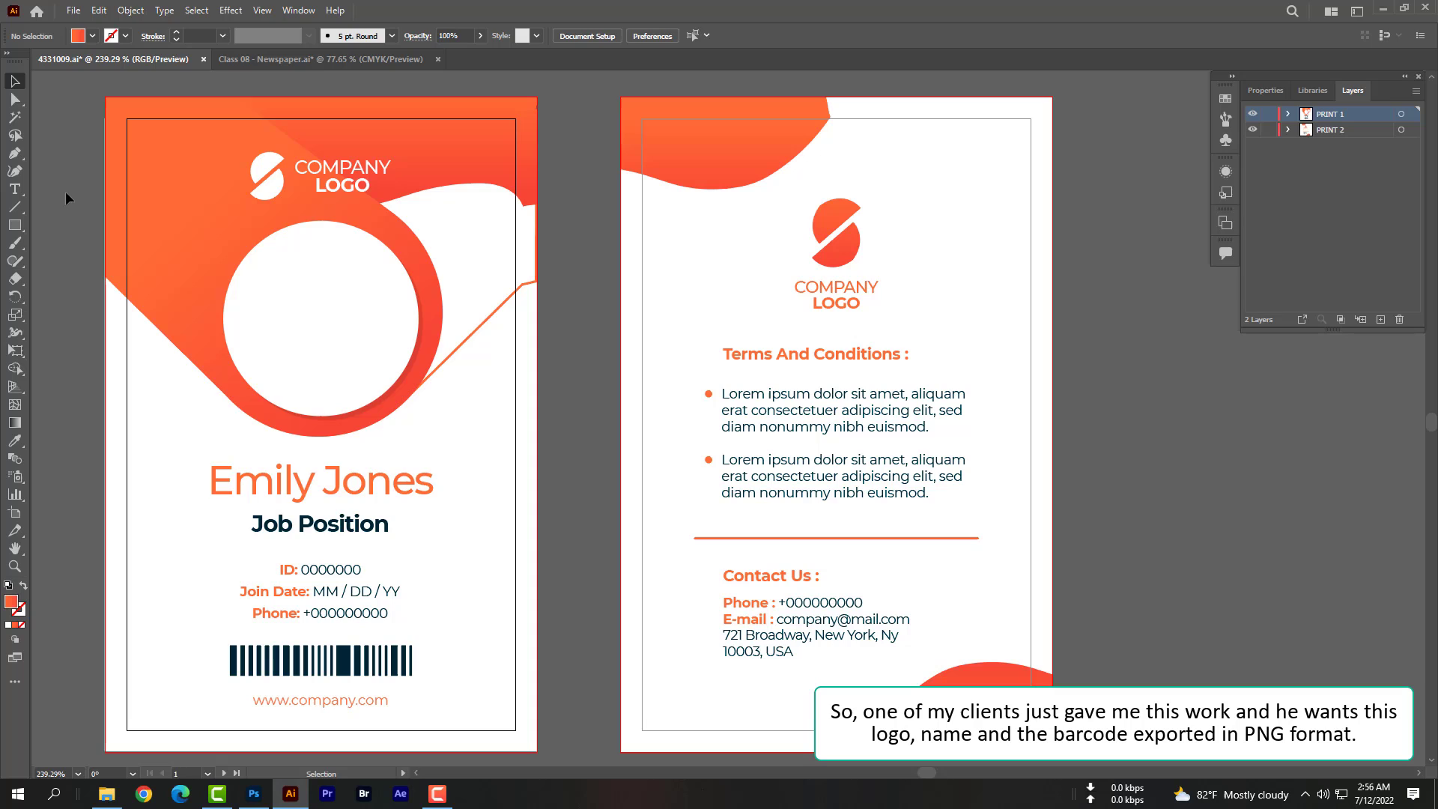
pyautogui.moveTo(63, 98)
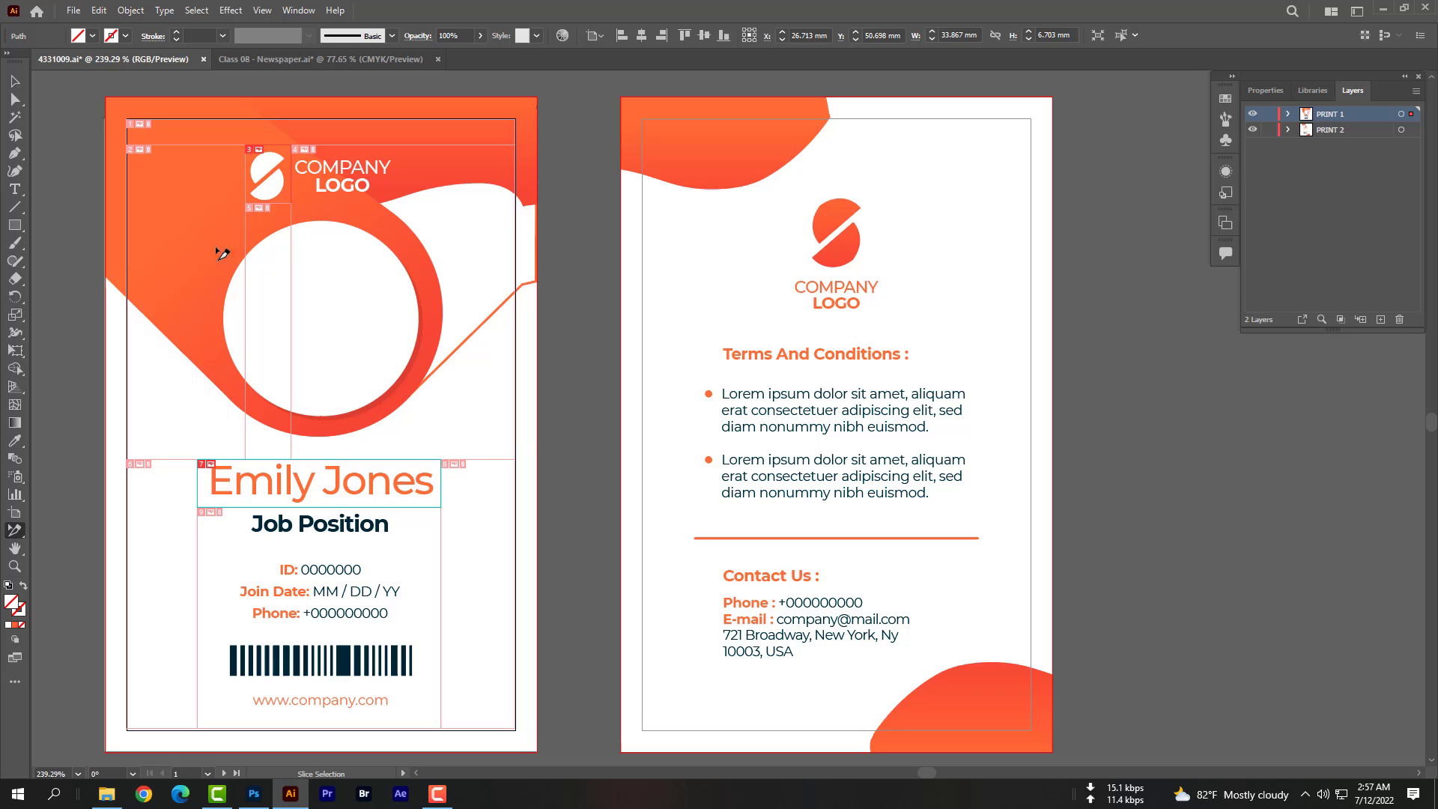
pyautogui.moveTo(315, 418)
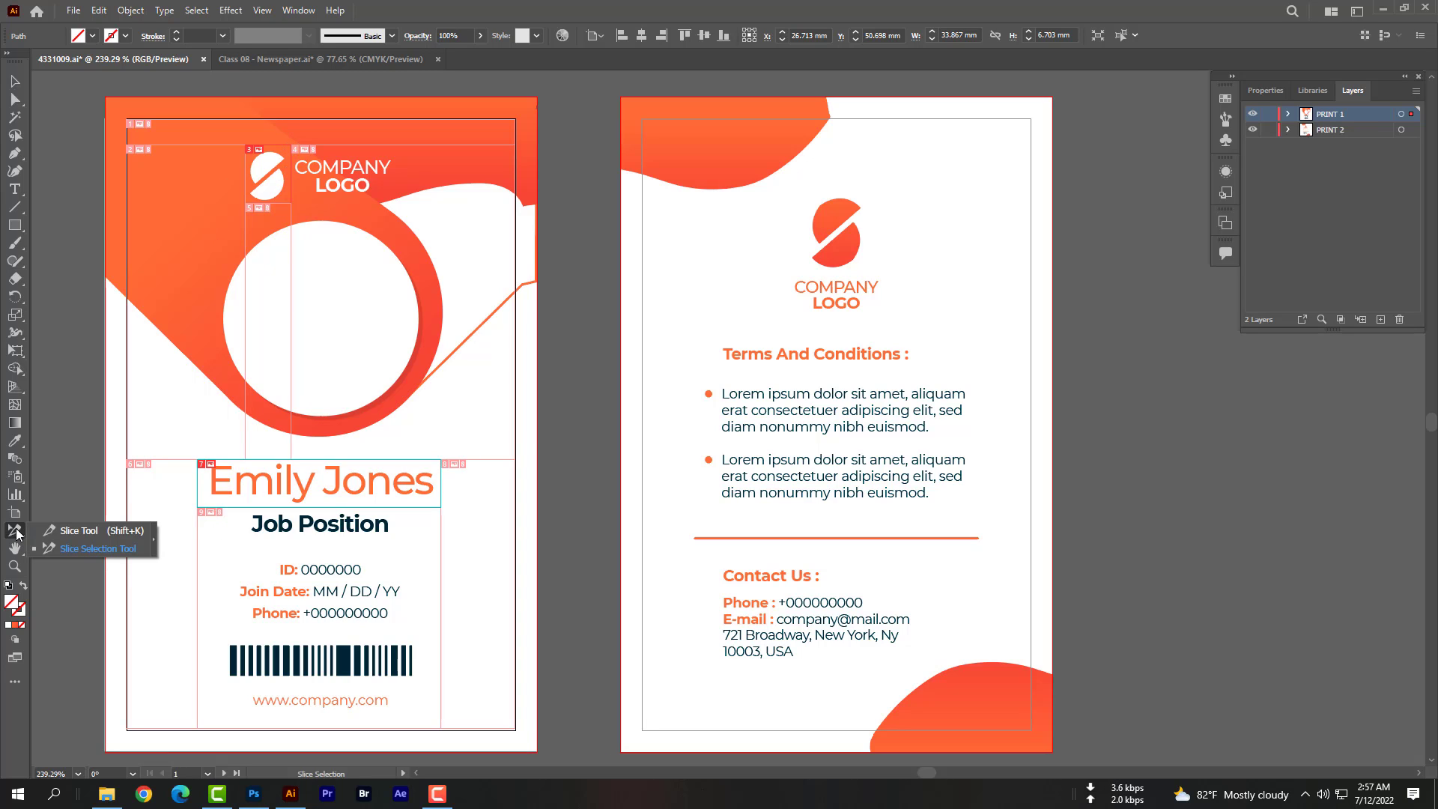
# Draw a slice around the barcode on the card front and select it for export.
pyautogui.click(45, 548)
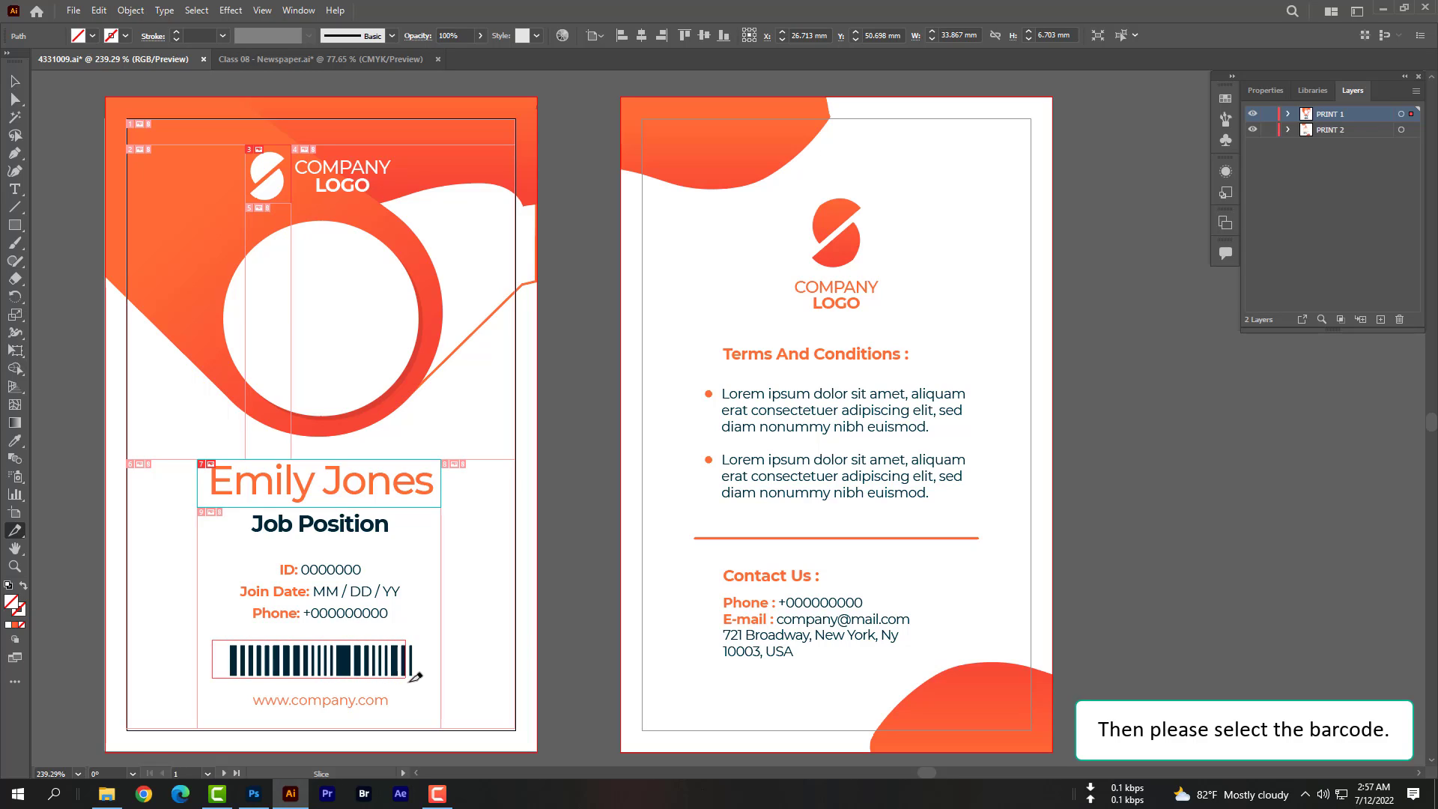
pyautogui.click(317, 665)
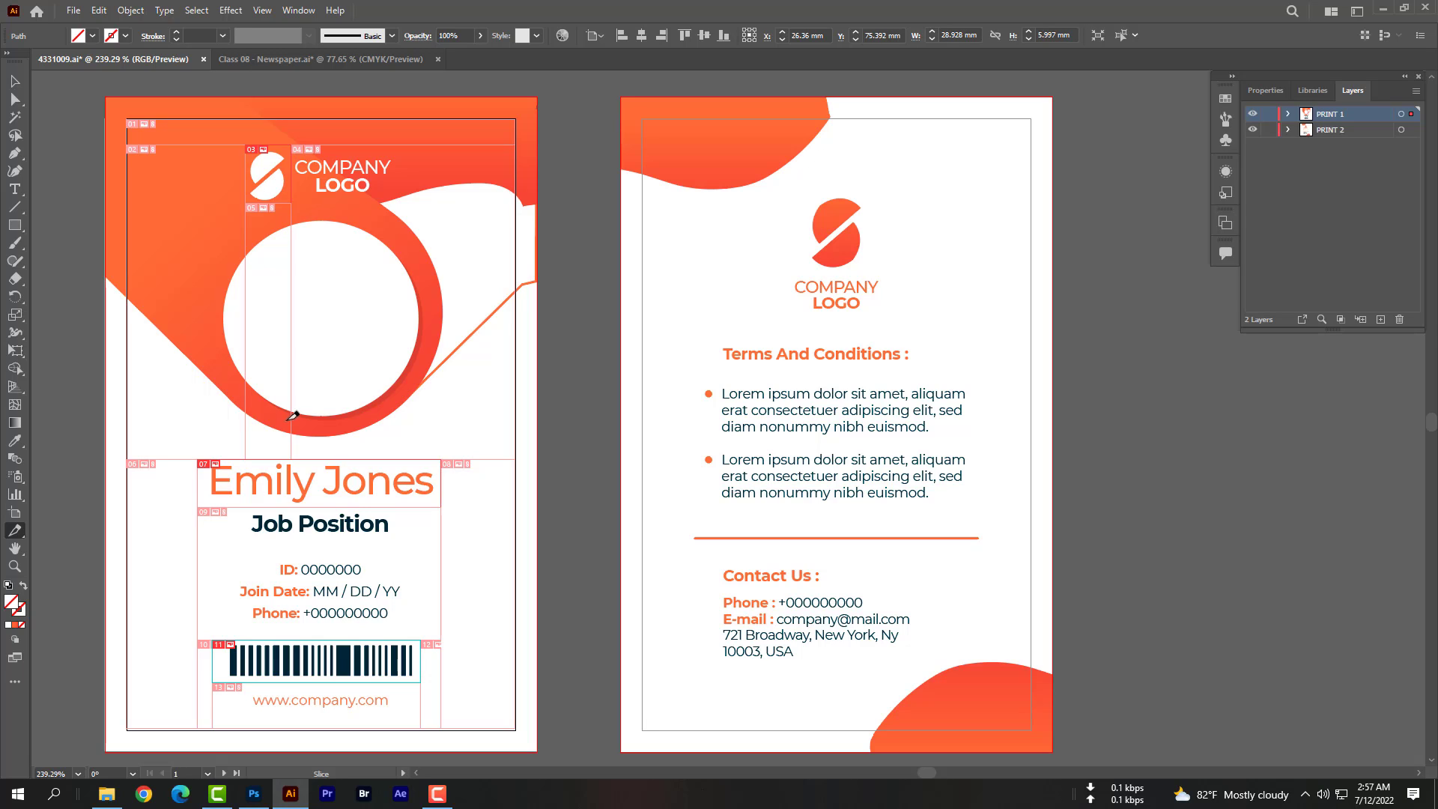
pyautogui.moveTo(317, 664)
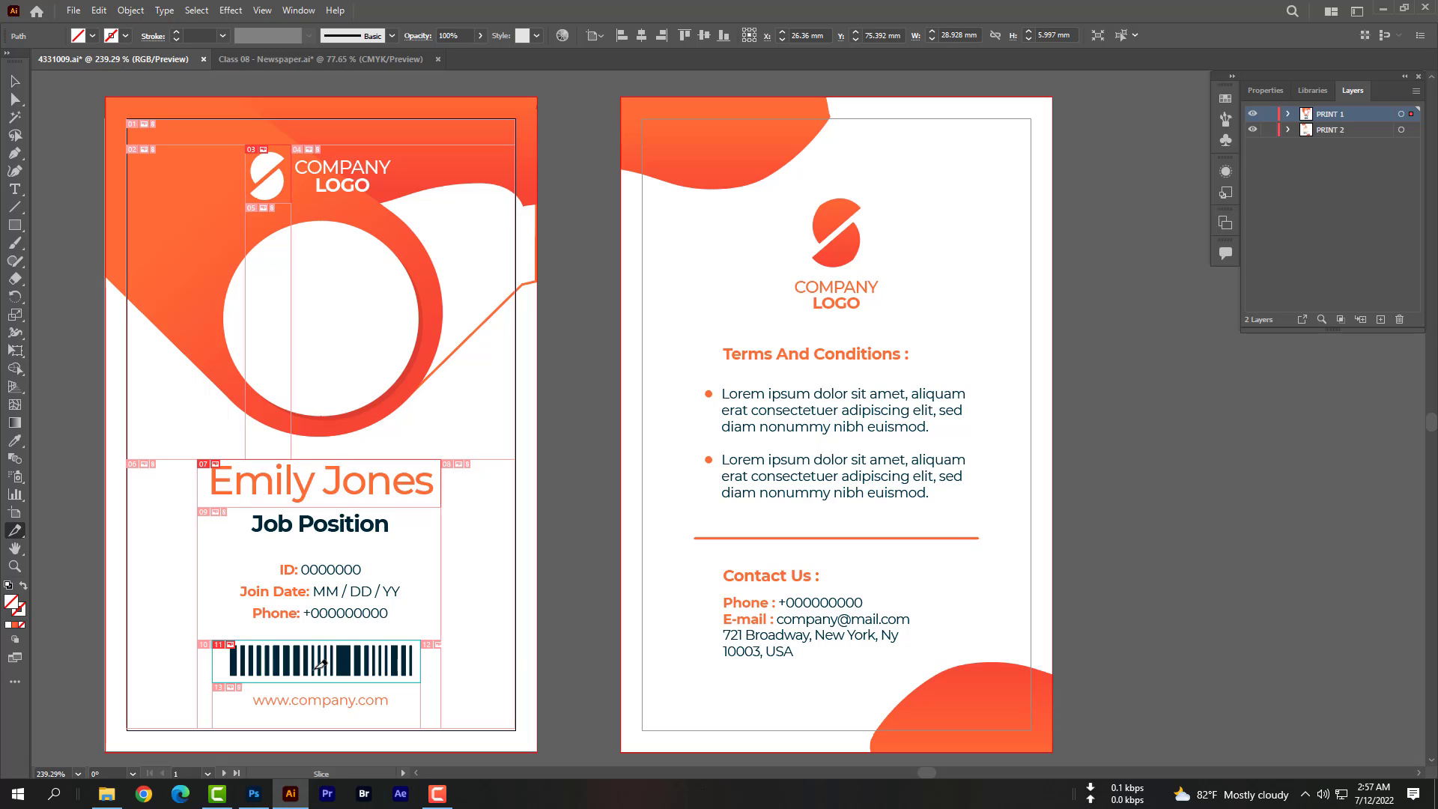
pyautogui.click(72, 11)
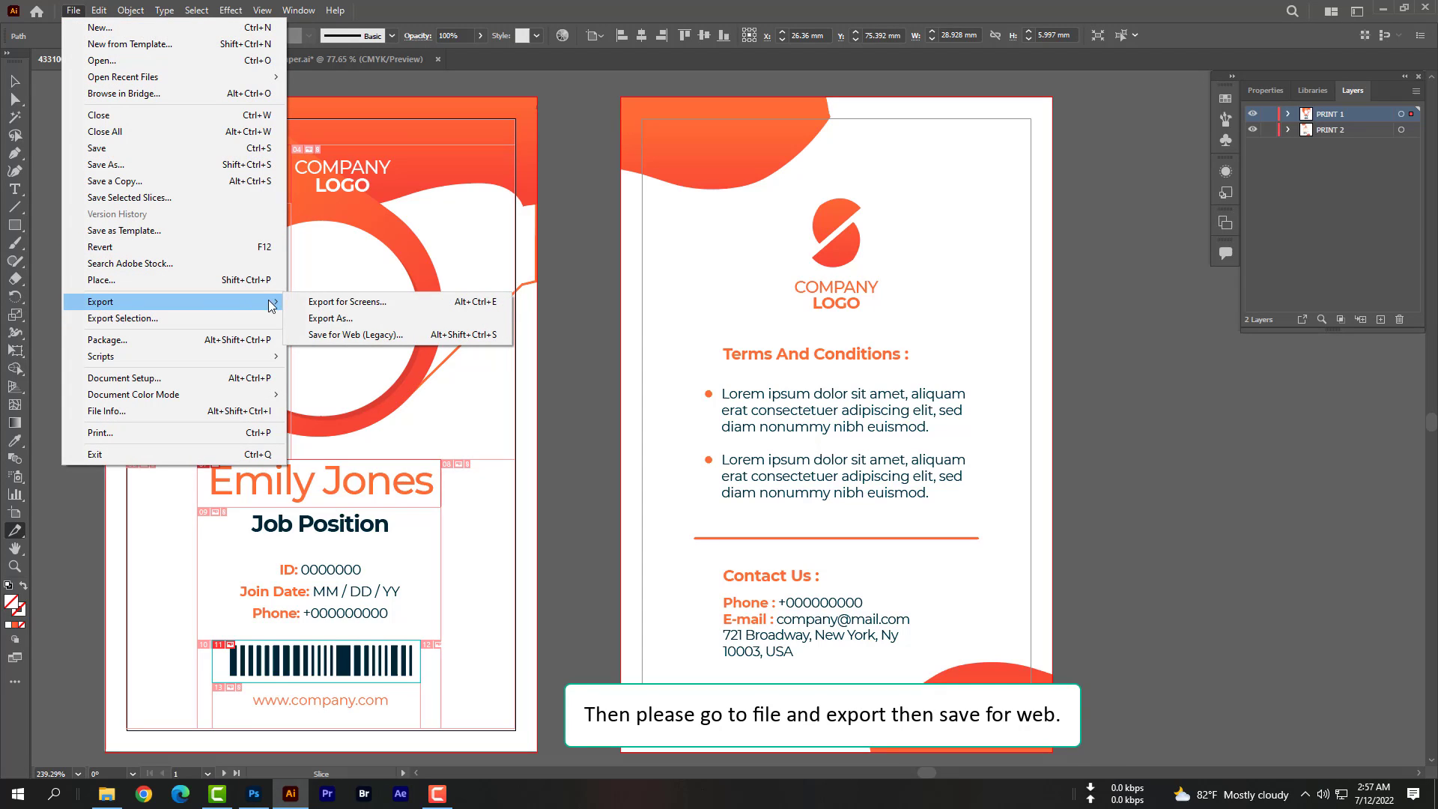
# In Save for Web (Legacy), choose the PNG-24 preset and export only the selected slices.
pyautogui.click(355, 333)
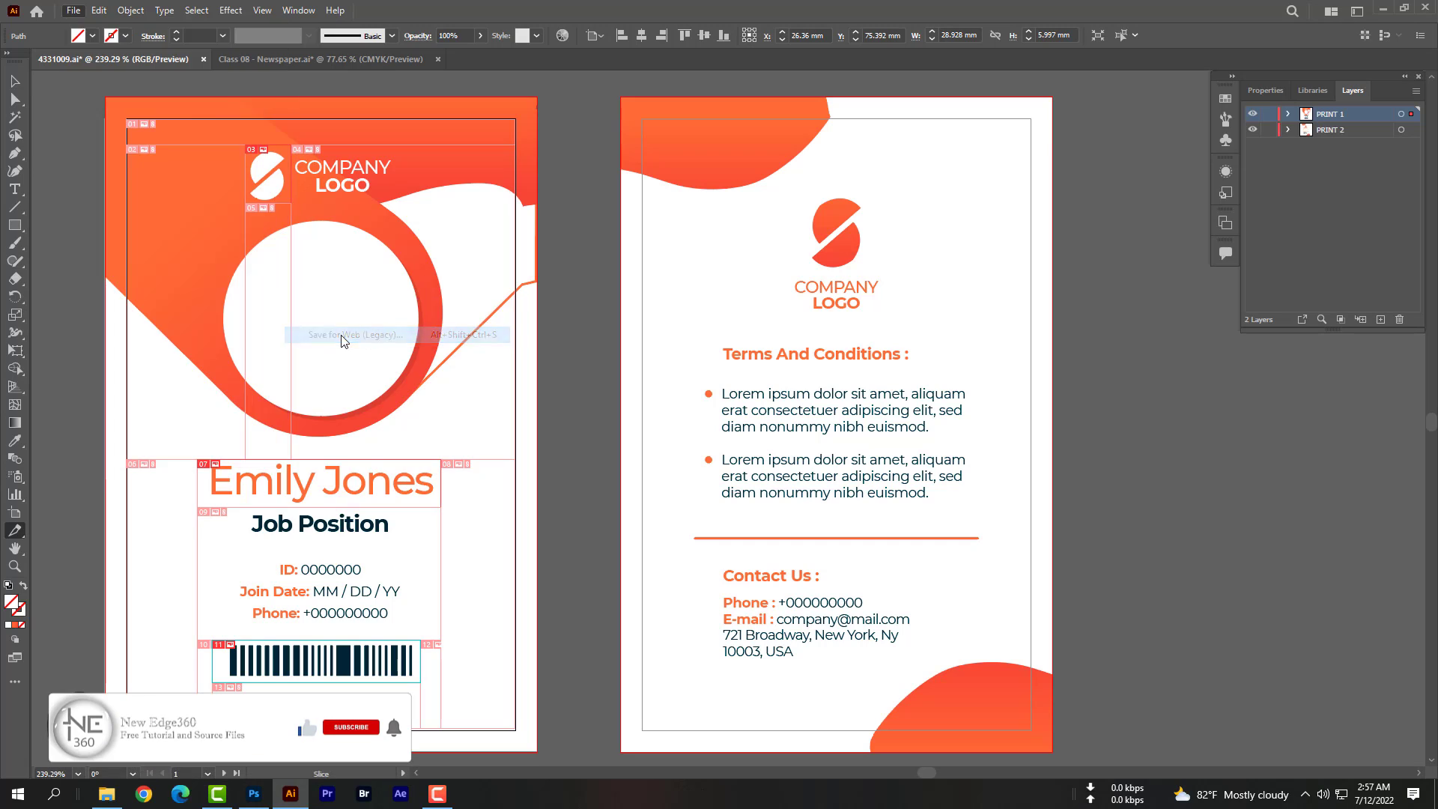
pyautogui.click(349, 334)
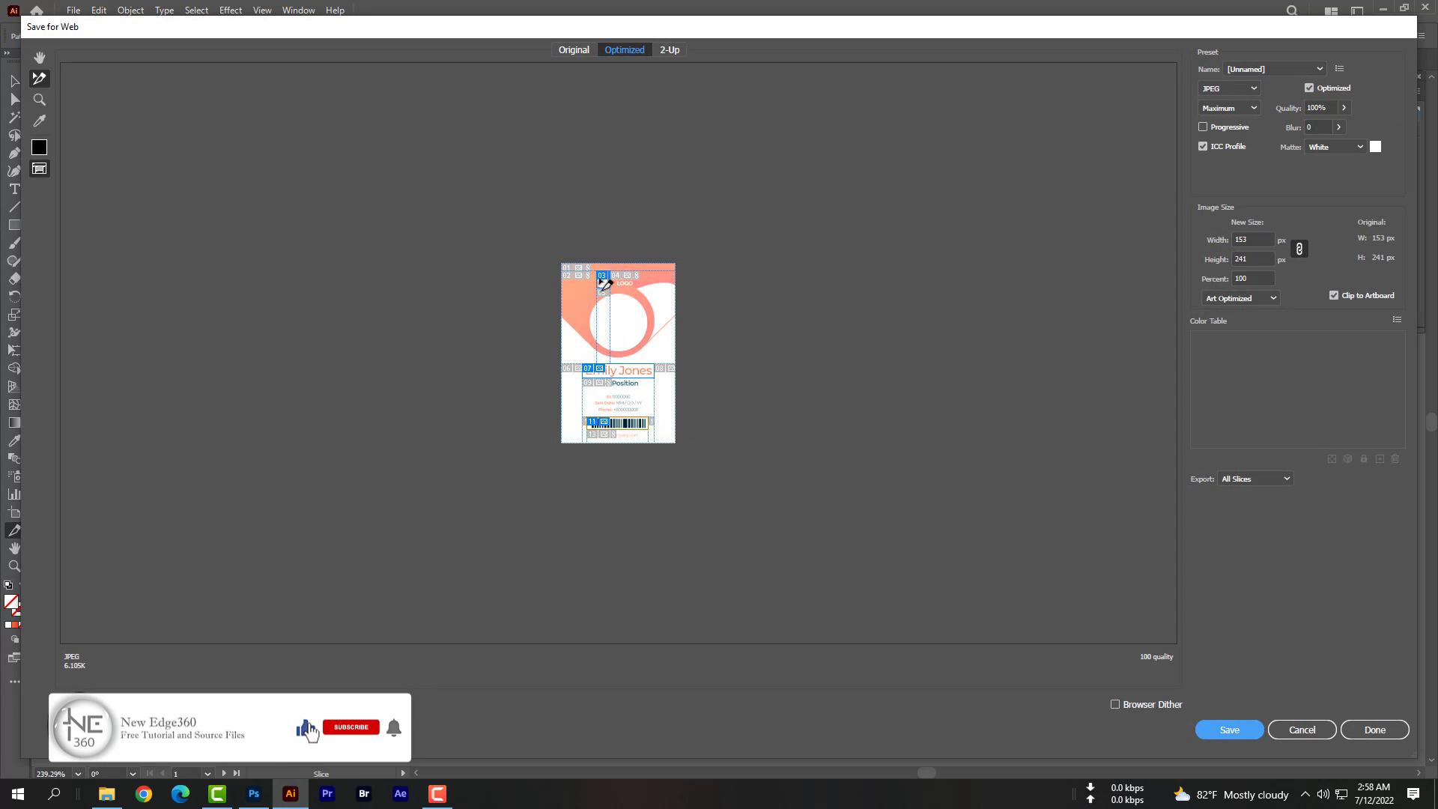
pyautogui.click(351, 726)
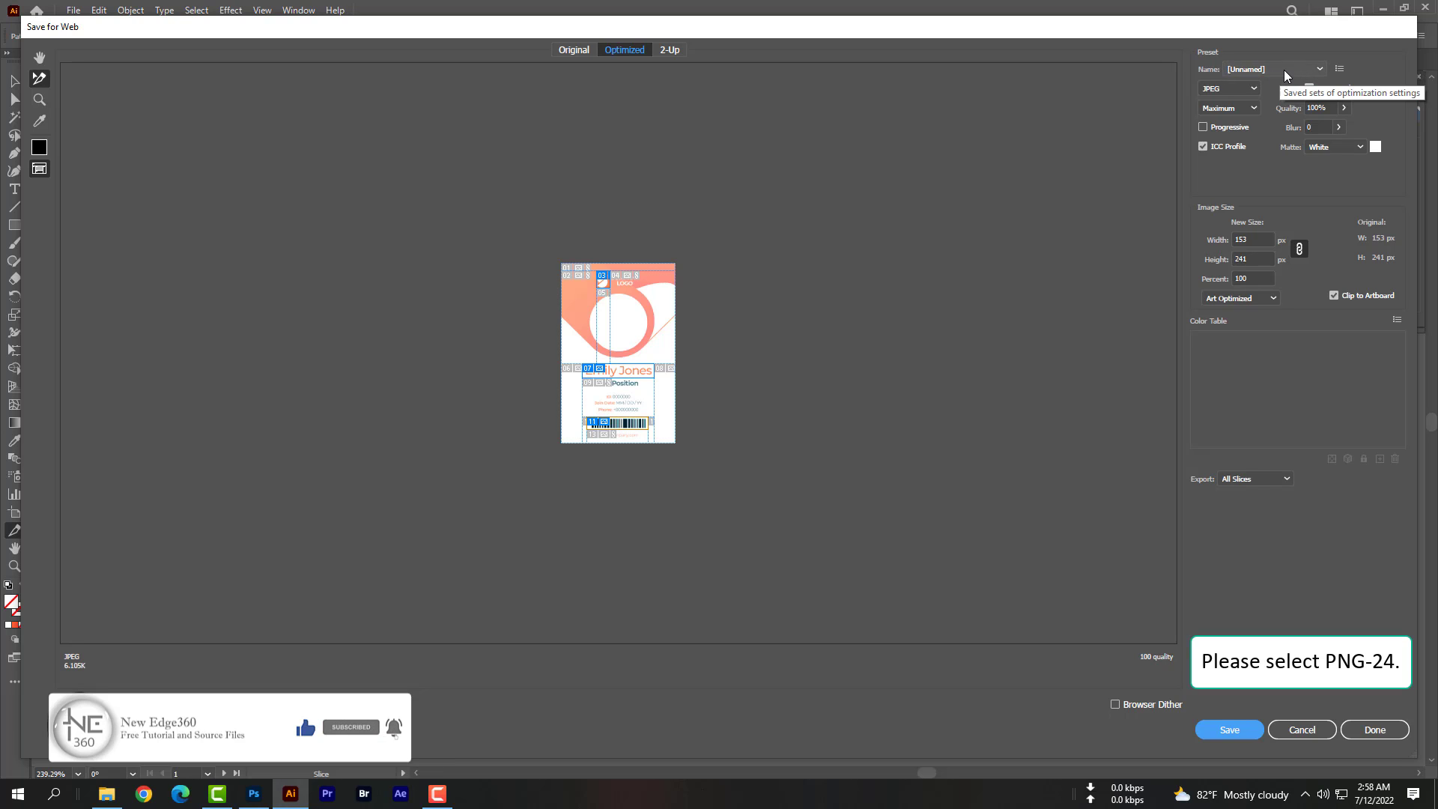
pyautogui.click(1318, 68)
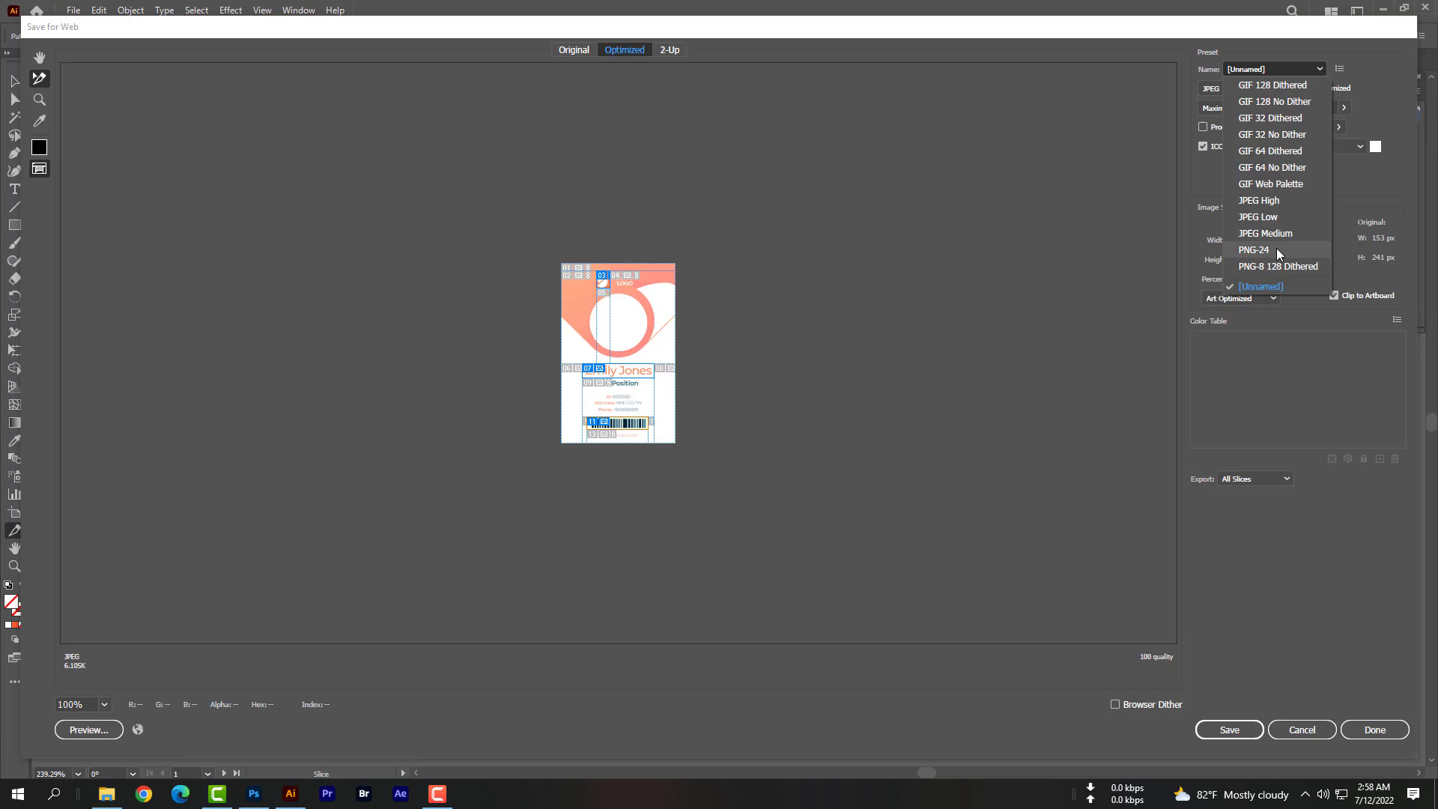
pyautogui.click(1252, 250)
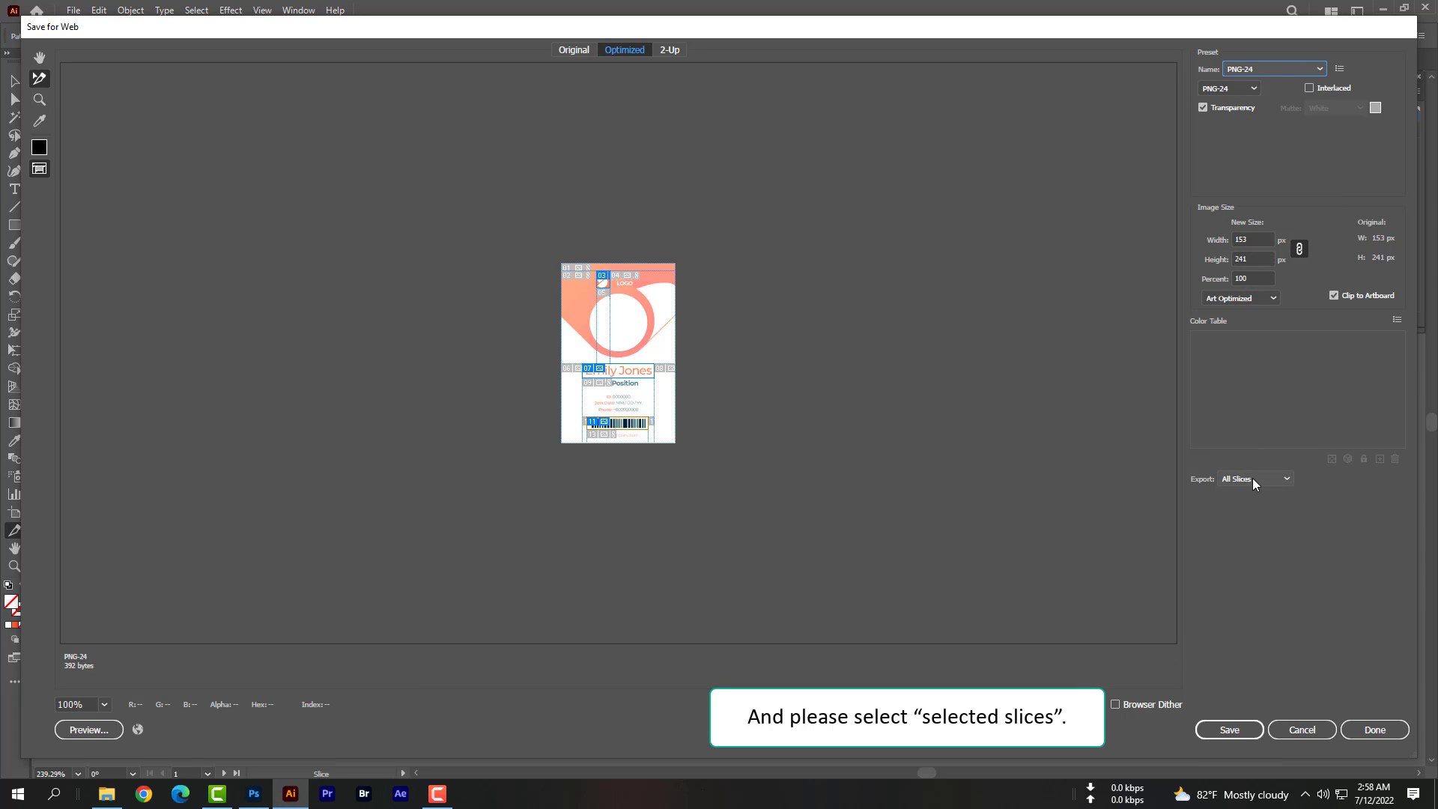
pyautogui.click(1255, 478)
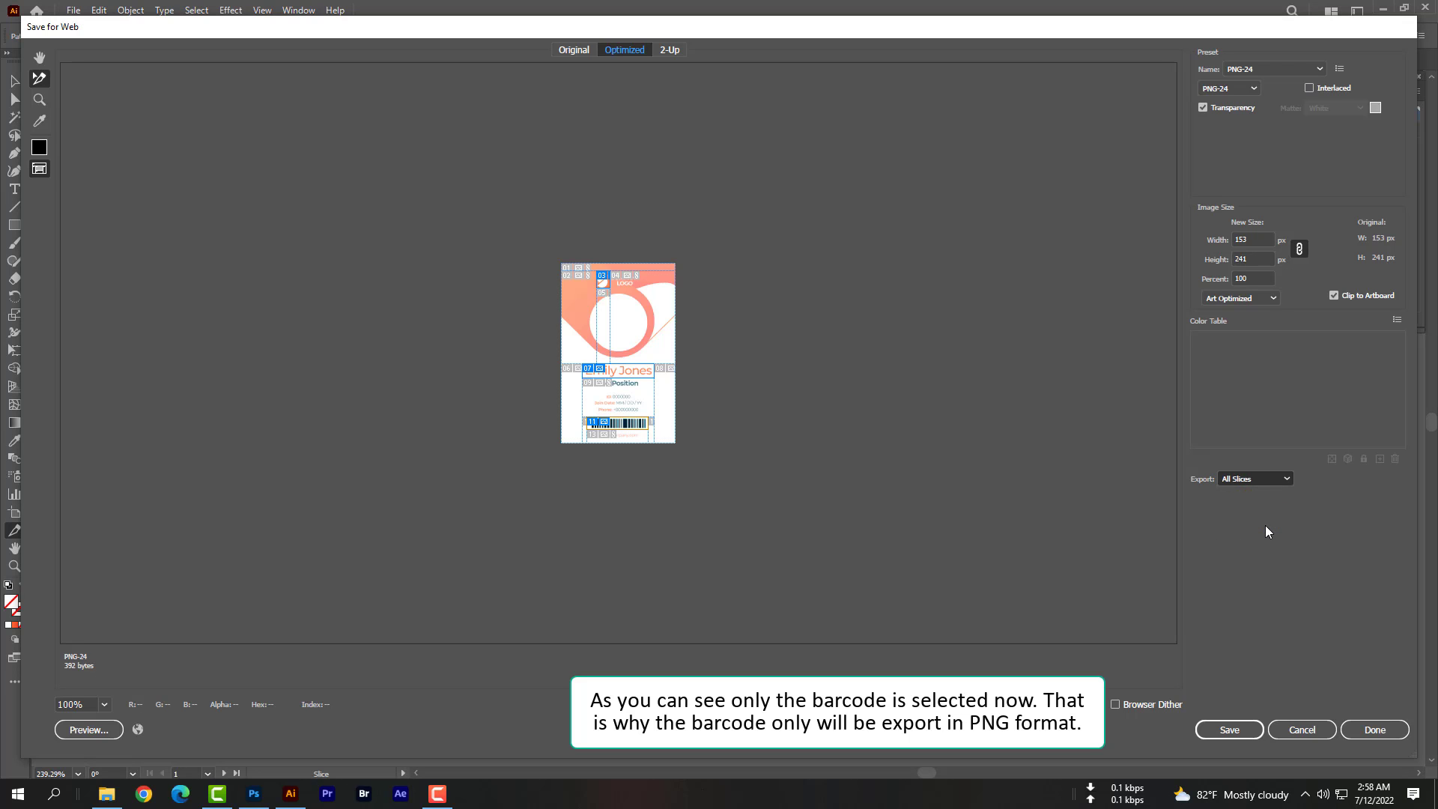
pyautogui.click(1255, 478)
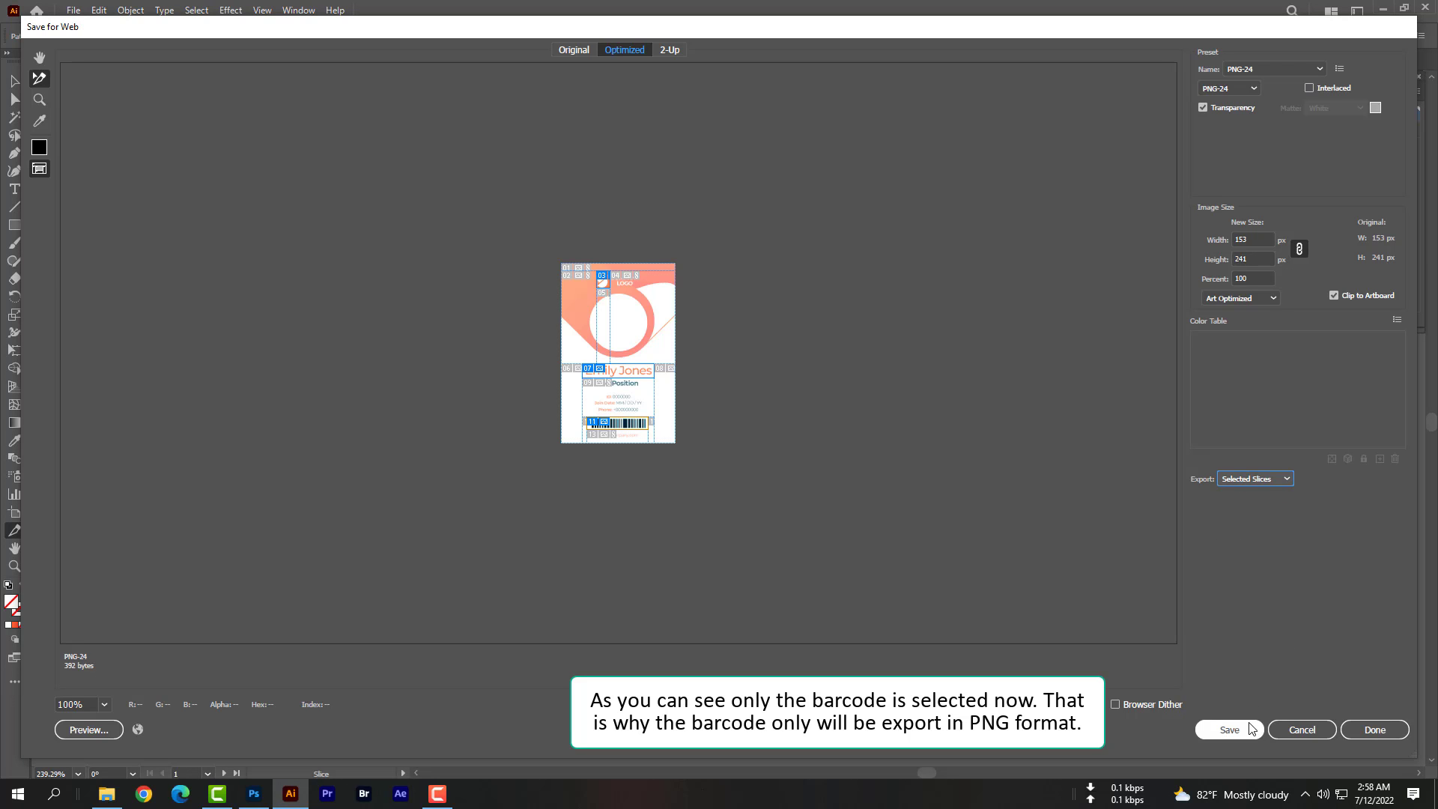
# Save the barcode slice as PNG into the Class 28 - Slice Tool folder.
pyautogui.click(1228, 729)
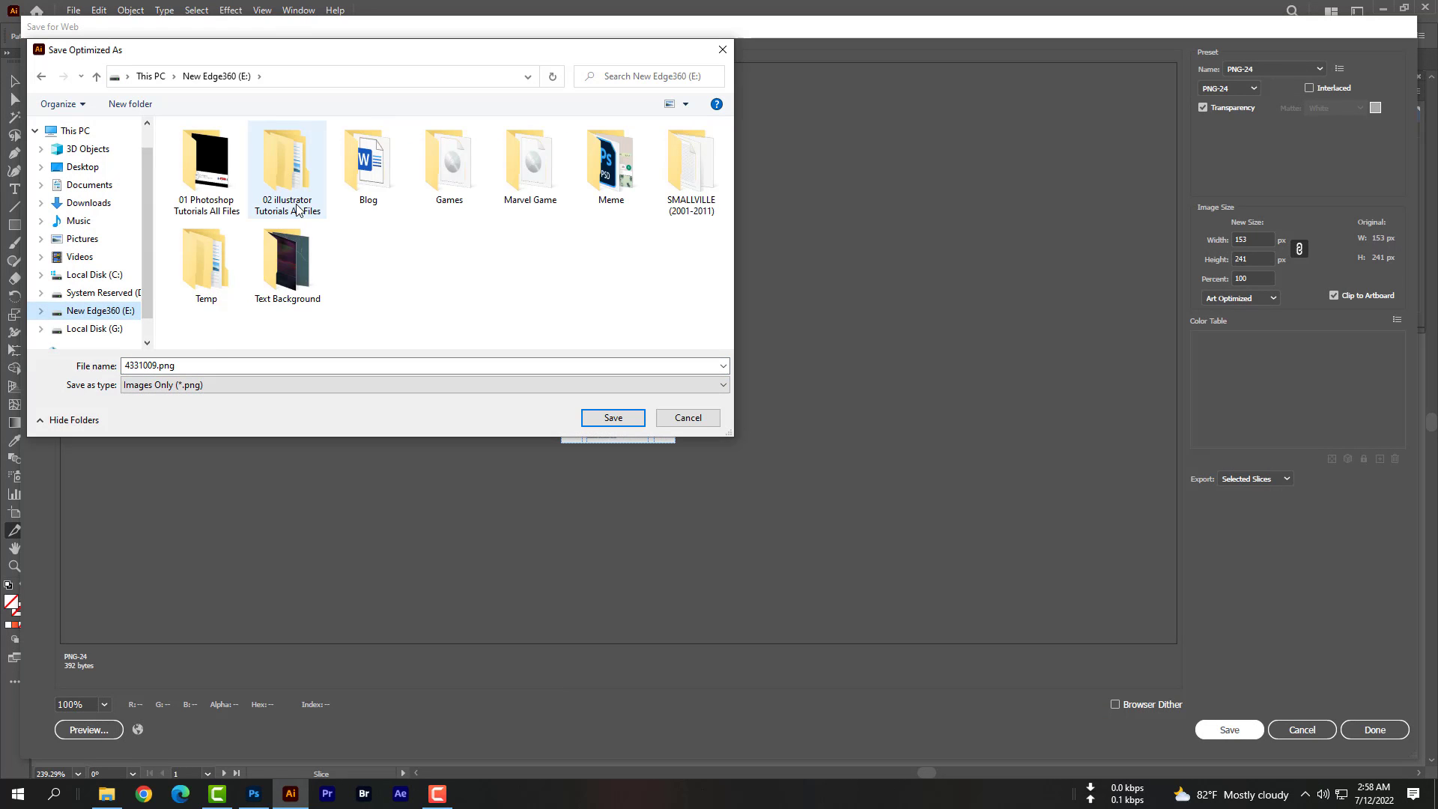
pyautogui.doubleClick(286, 155)
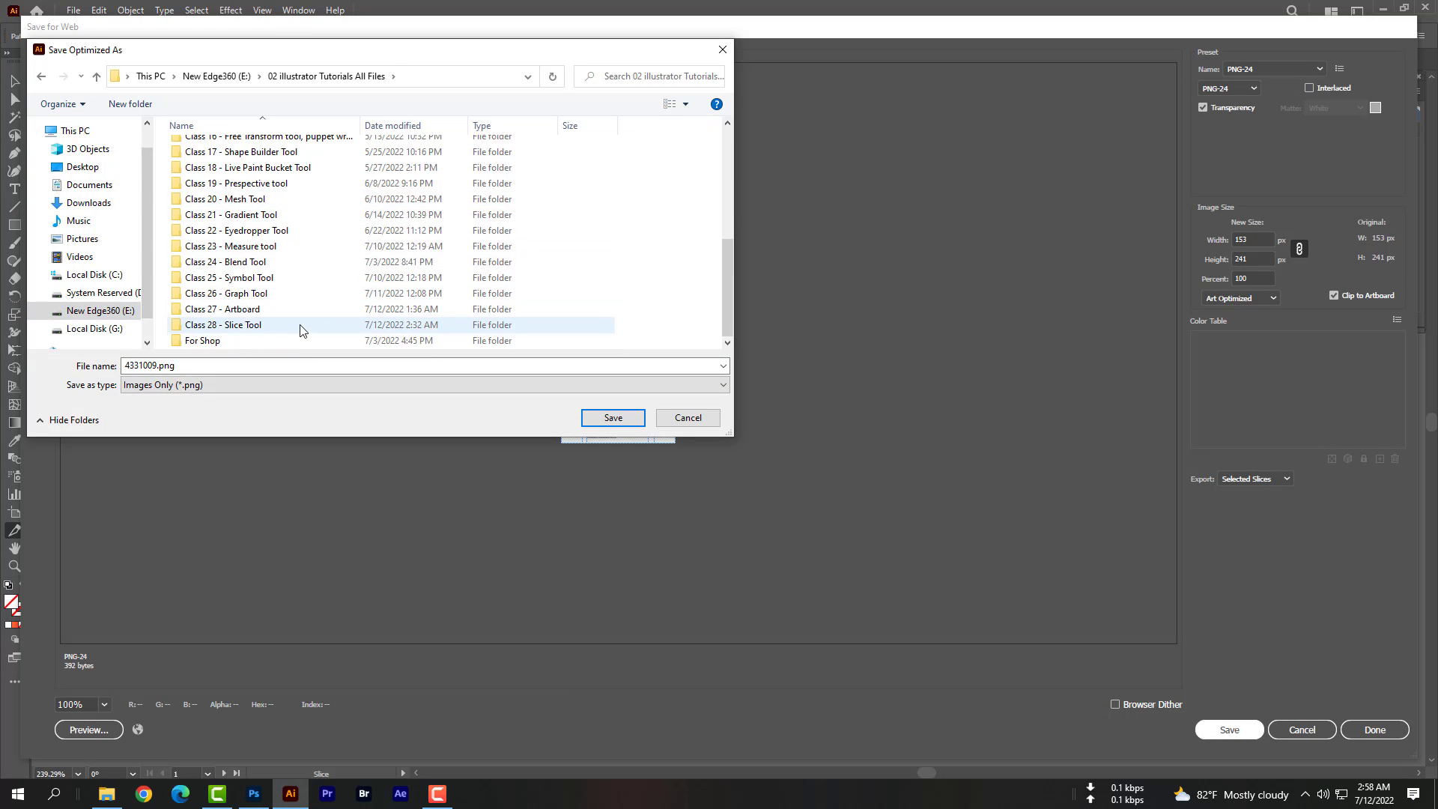
pyautogui.doubleClick(223, 325)
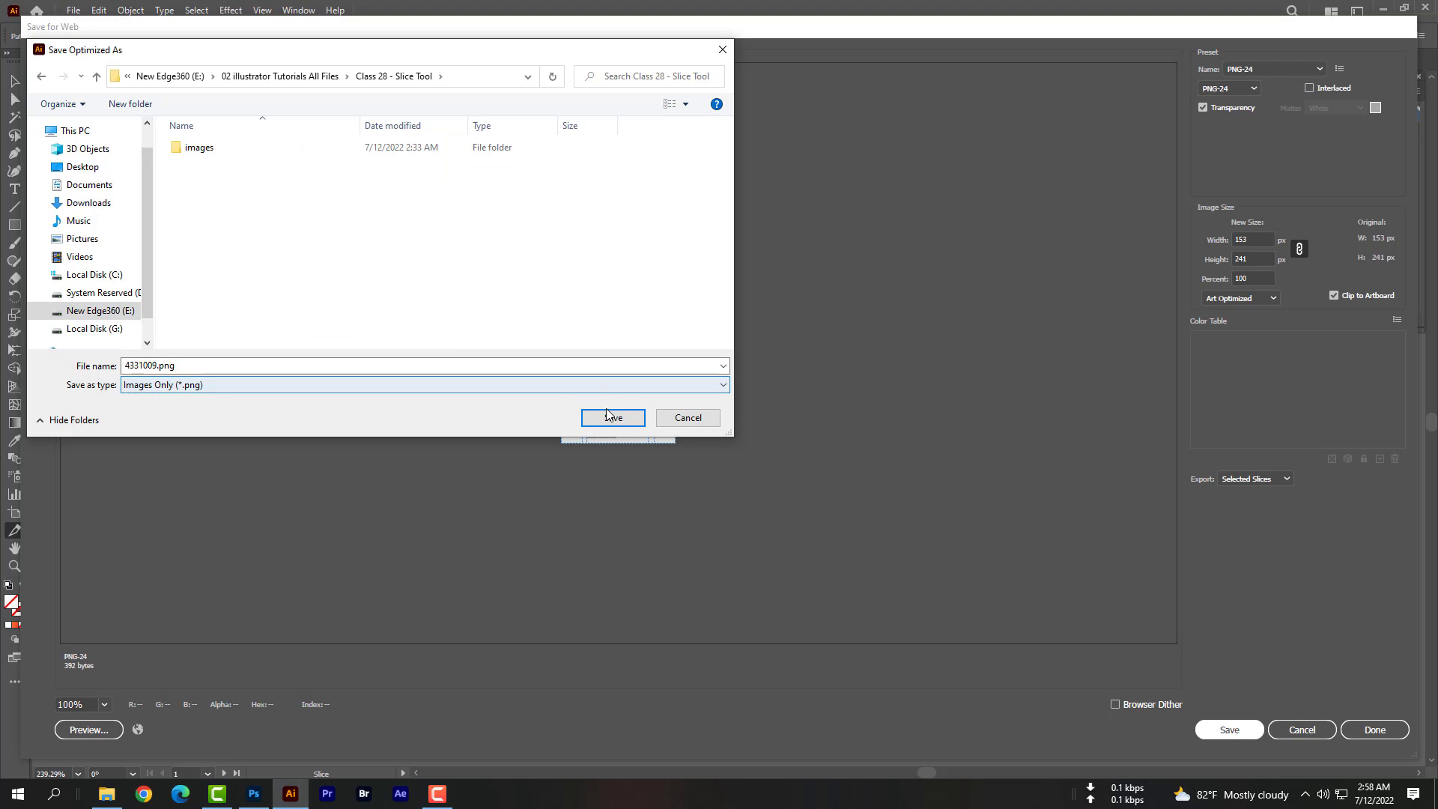
pyautogui.click(611, 418)
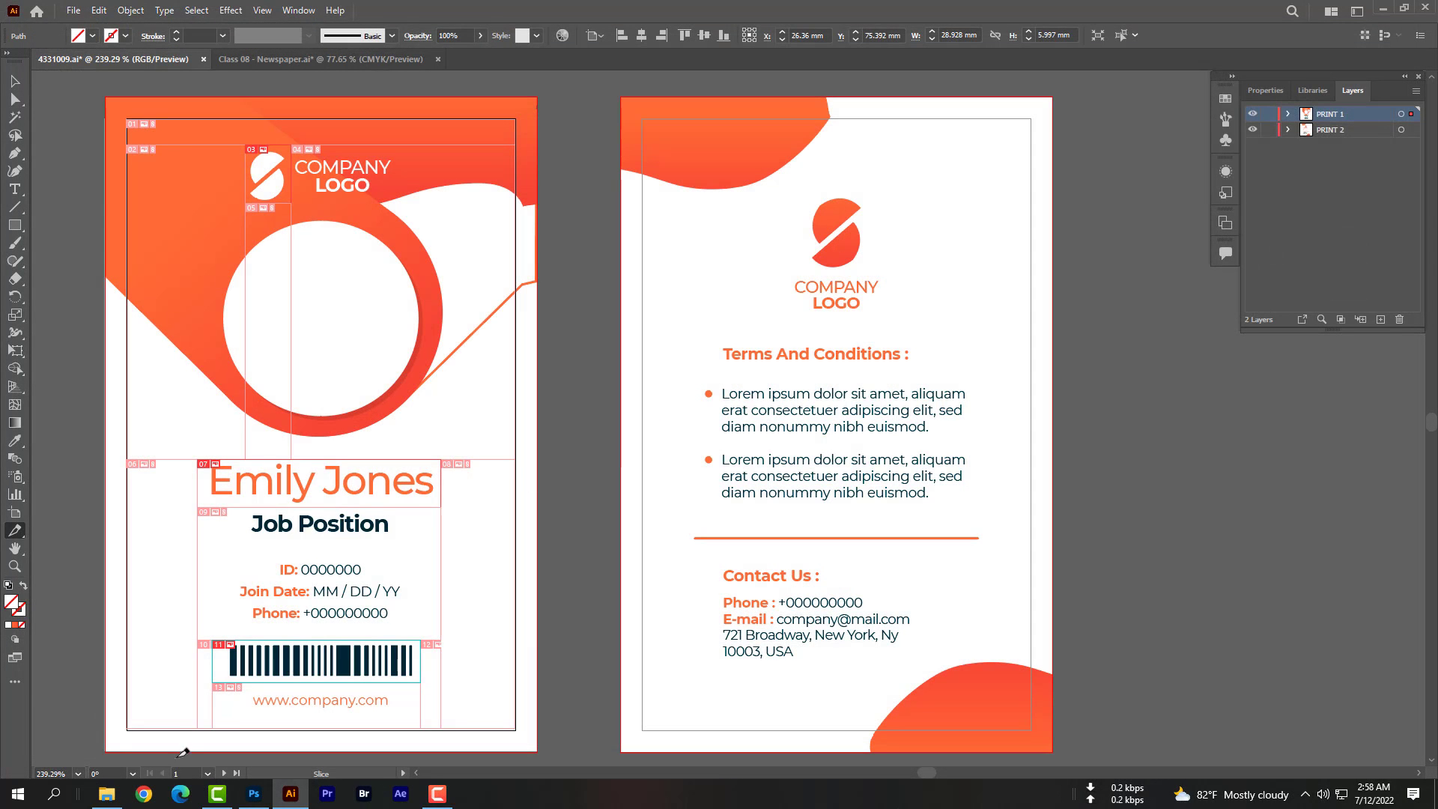
# In File Explorer, preview 4331009_11.png inside the new imágenes folder of Class 28 - Slice Tool.
pyautogui.click(105, 794)
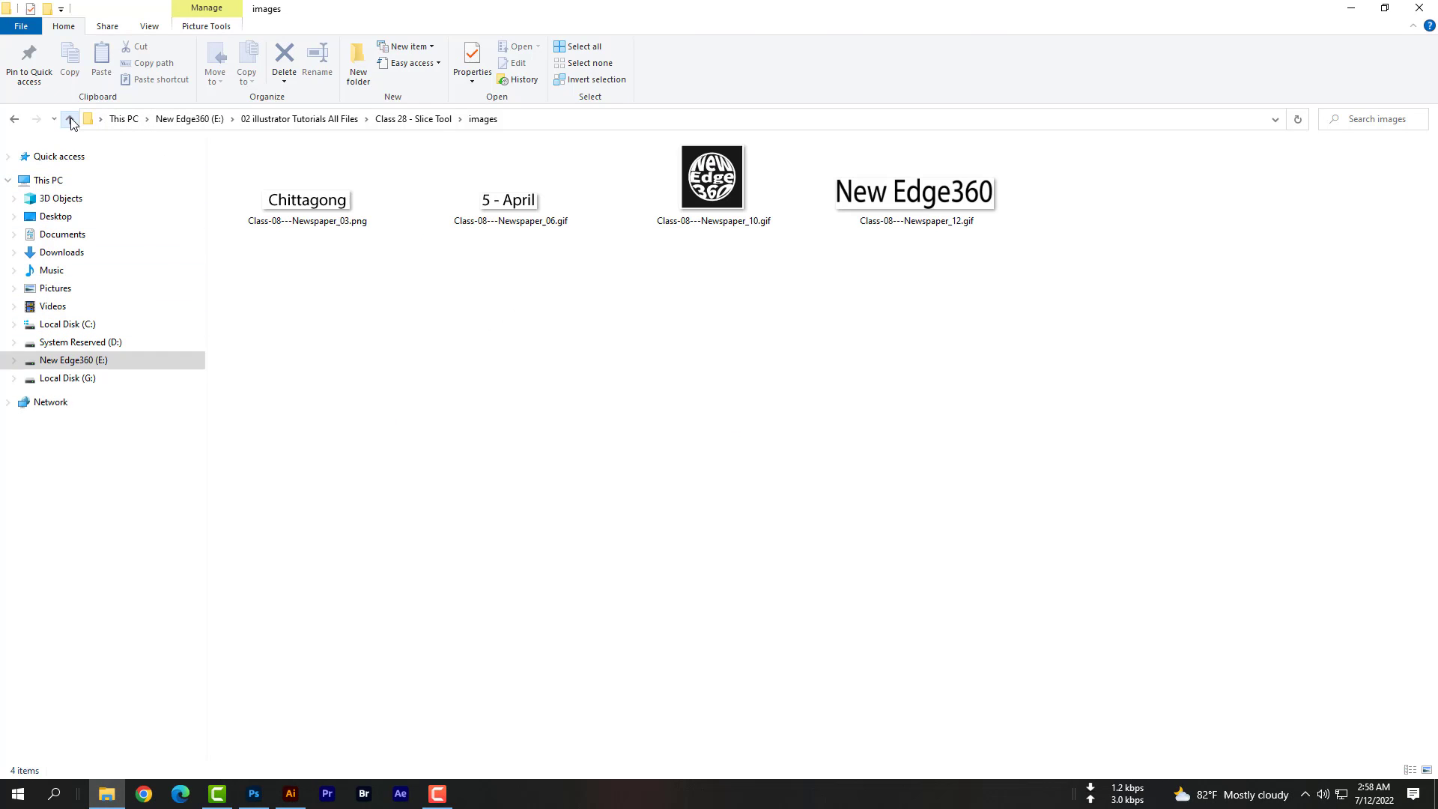
pyautogui.click(69, 120)
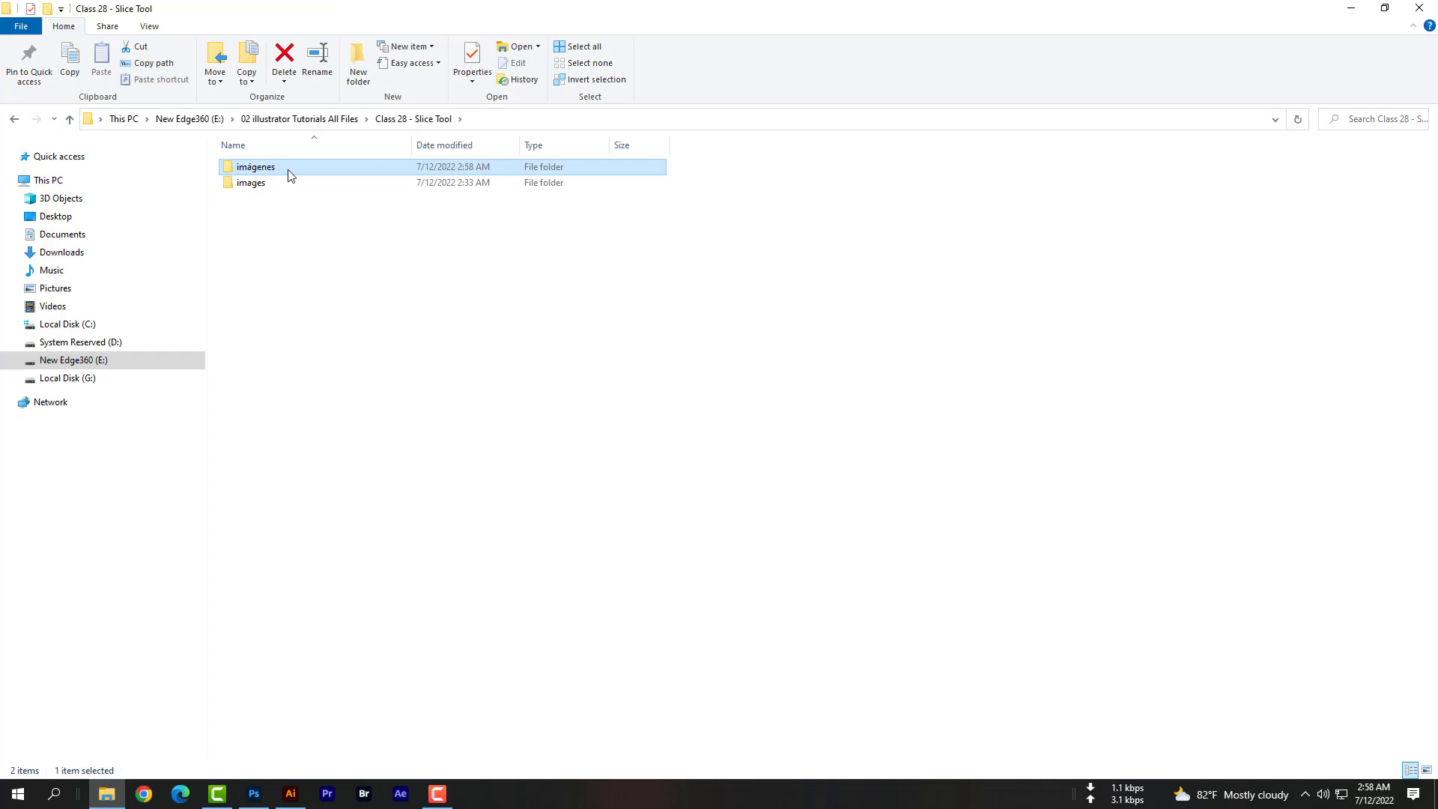
pyautogui.doubleClick(256, 166)
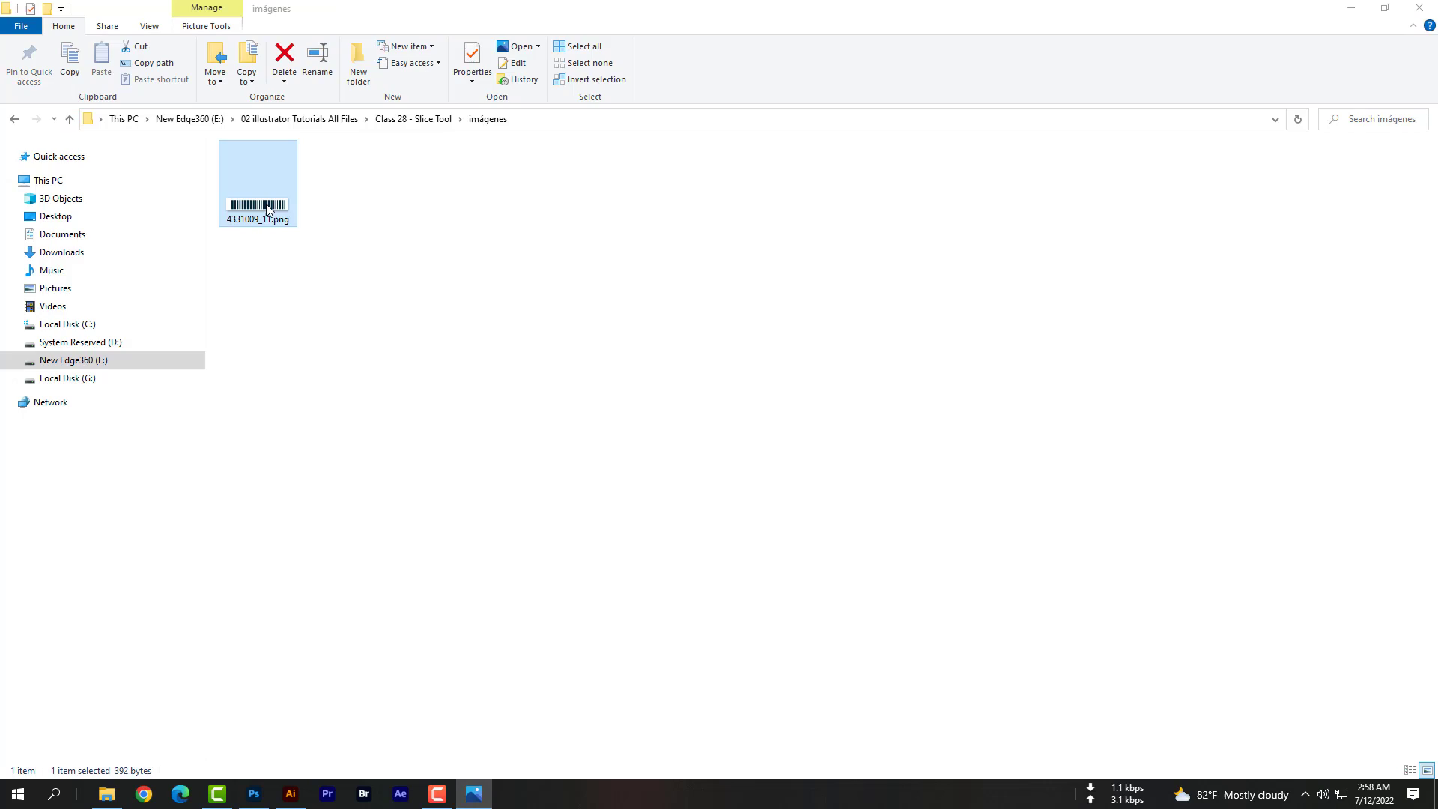
pyautogui.doubleClick(258, 178)
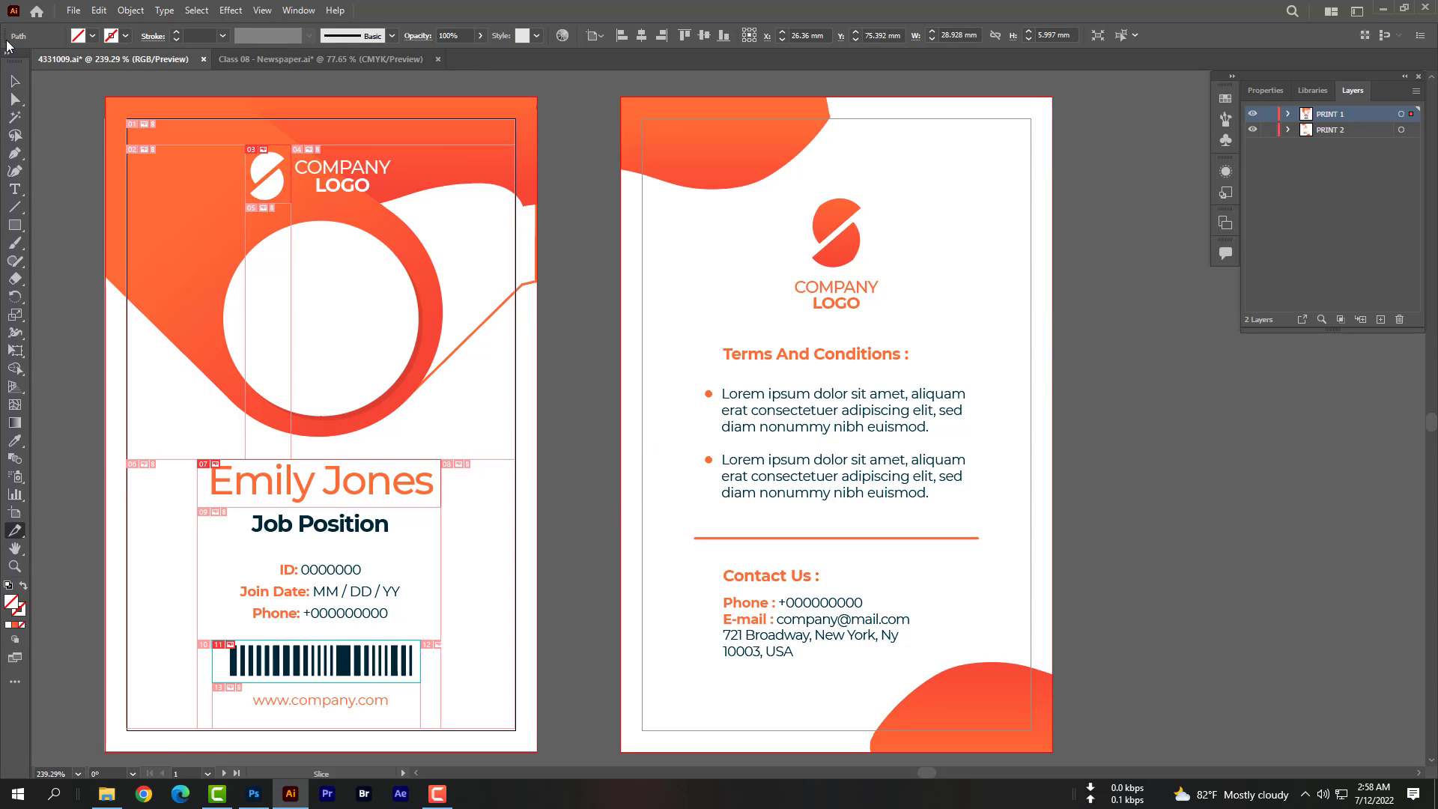
# Reopen Save for Web (Legacy) with PNG-24, set Export to All User Slices and proceed to save.
pyautogui.click(71, 11)
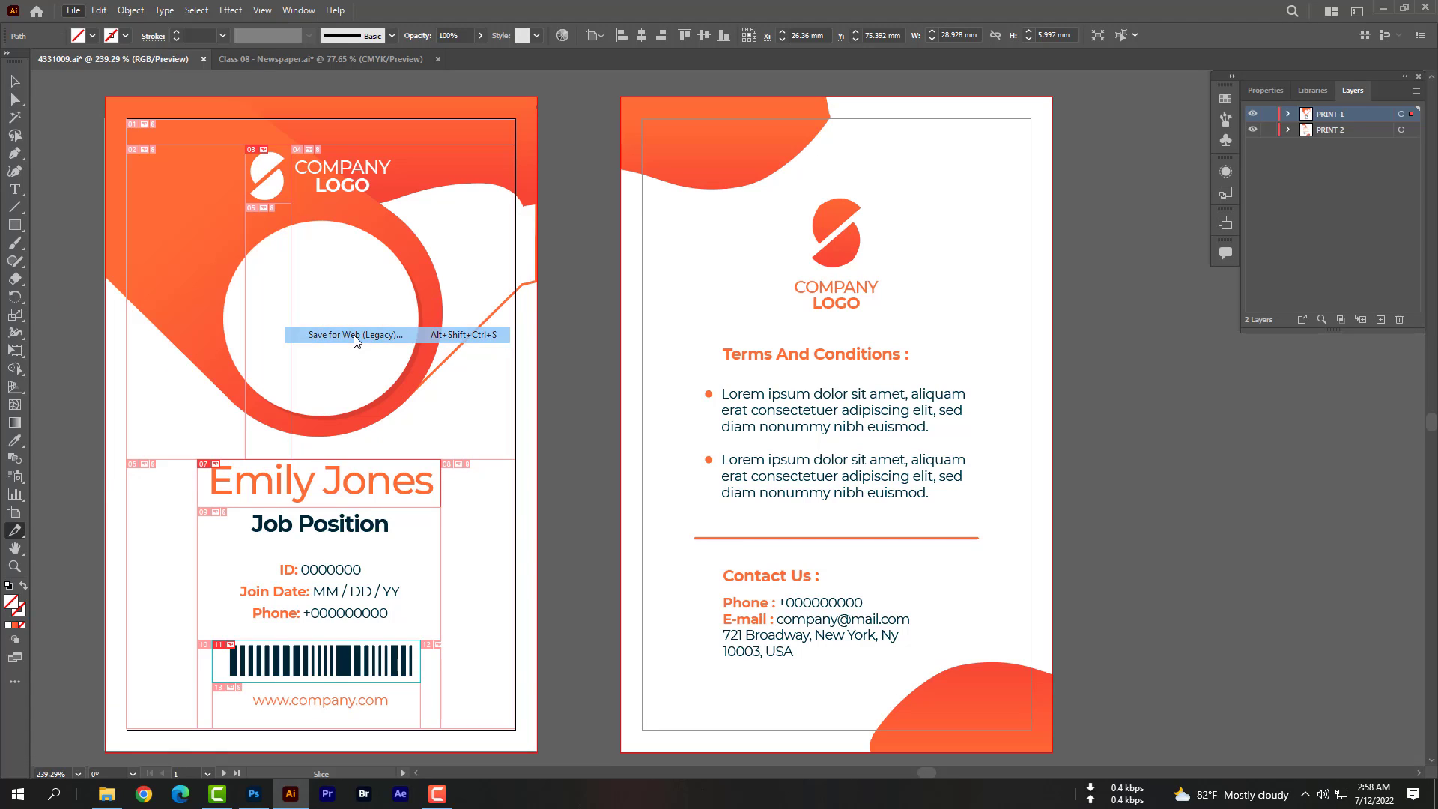
pyautogui.click(350, 333)
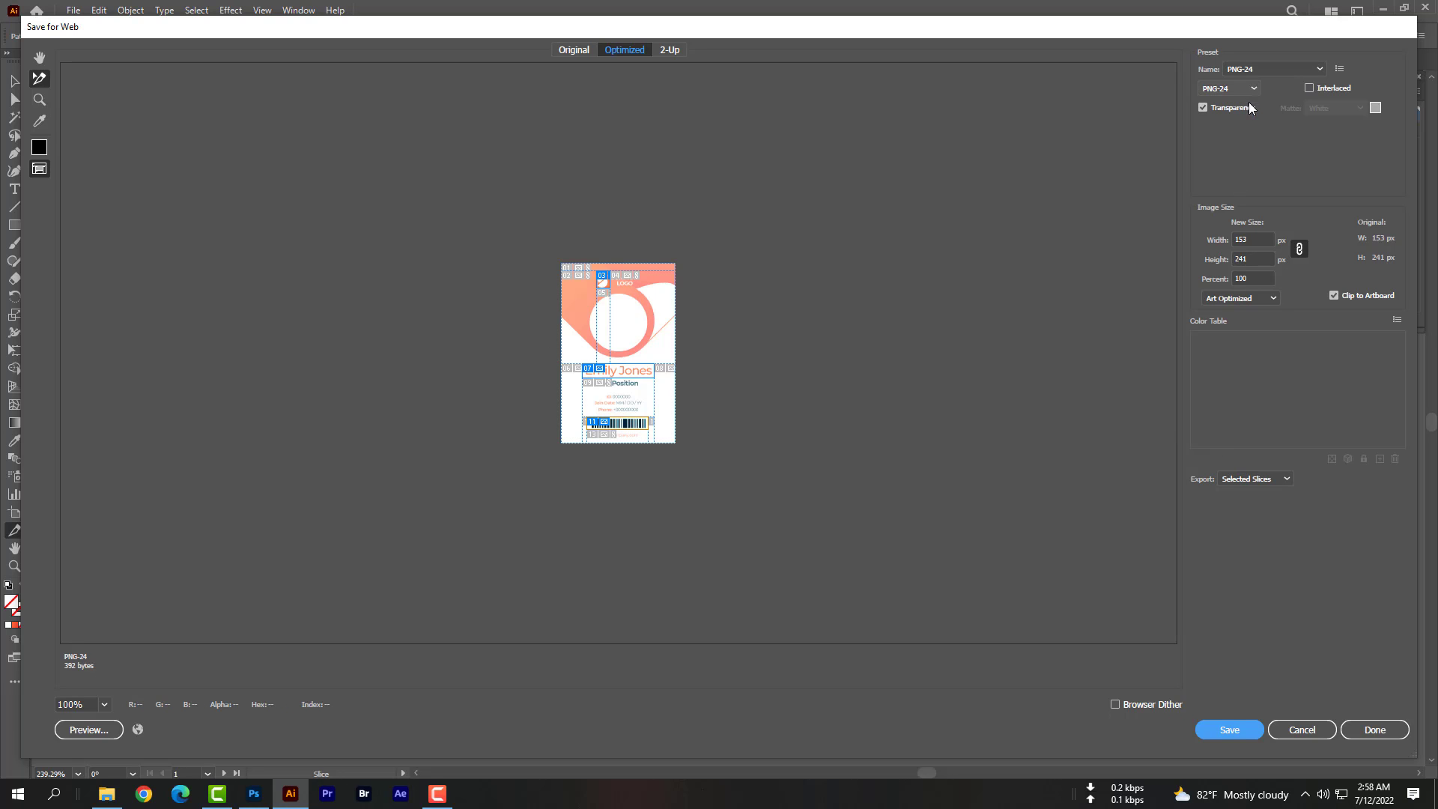
pyautogui.click(1254, 477)
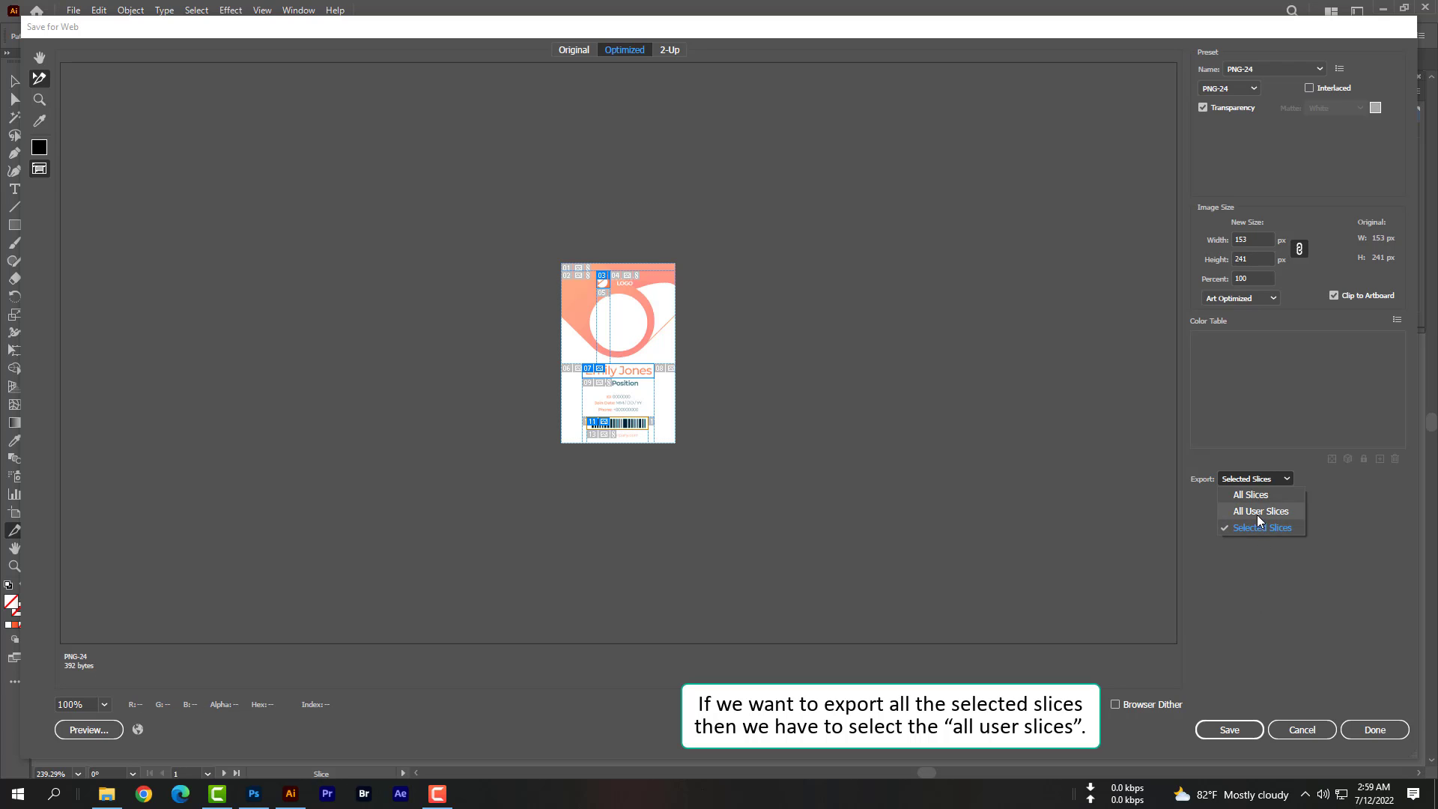
pyautogui.click(1259, 510)
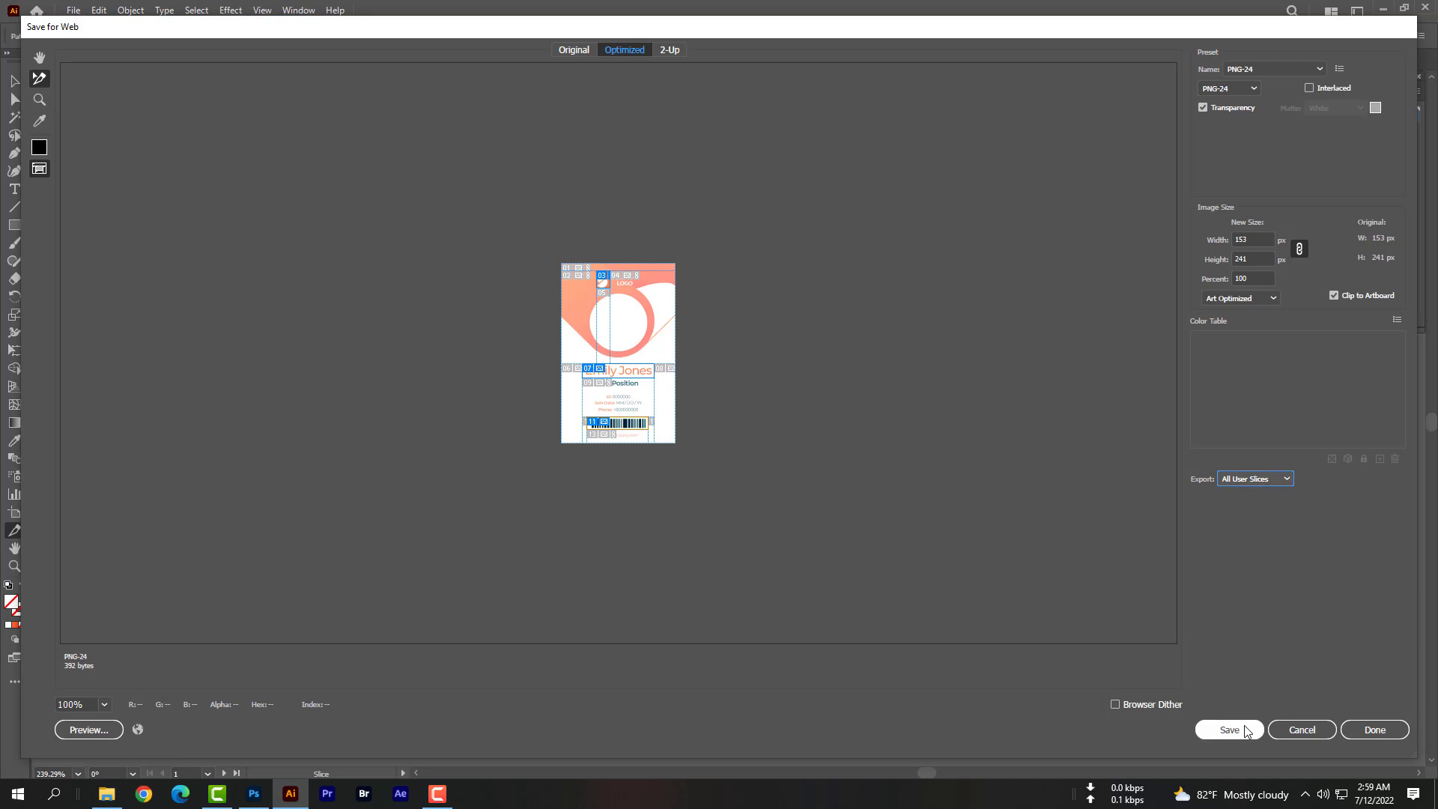
pyautogui.click(1228, 729)
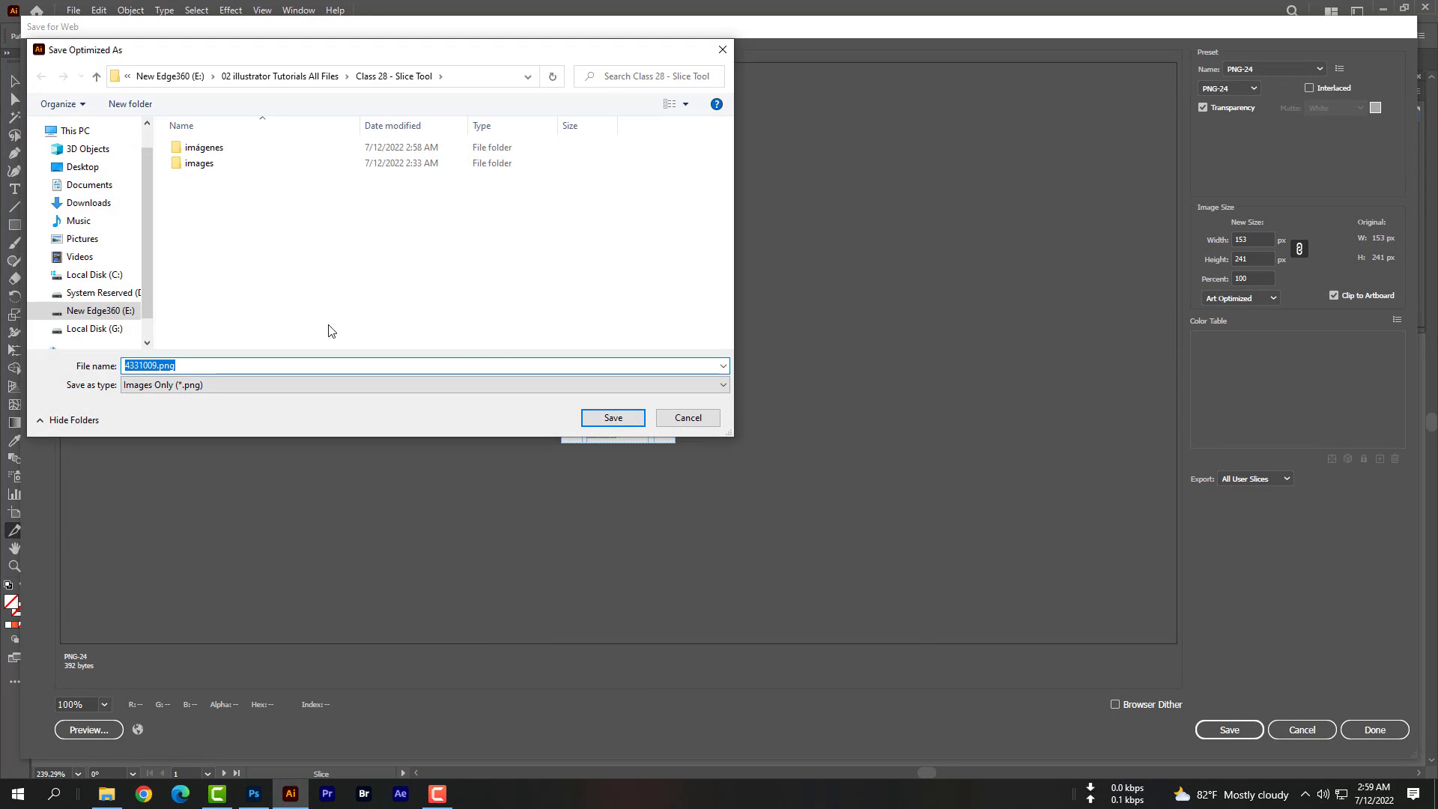
# Save all slices as 'Export 2nd Time.png' and accept the non-Latin file name warning.
pyautogui.click(203, 147)
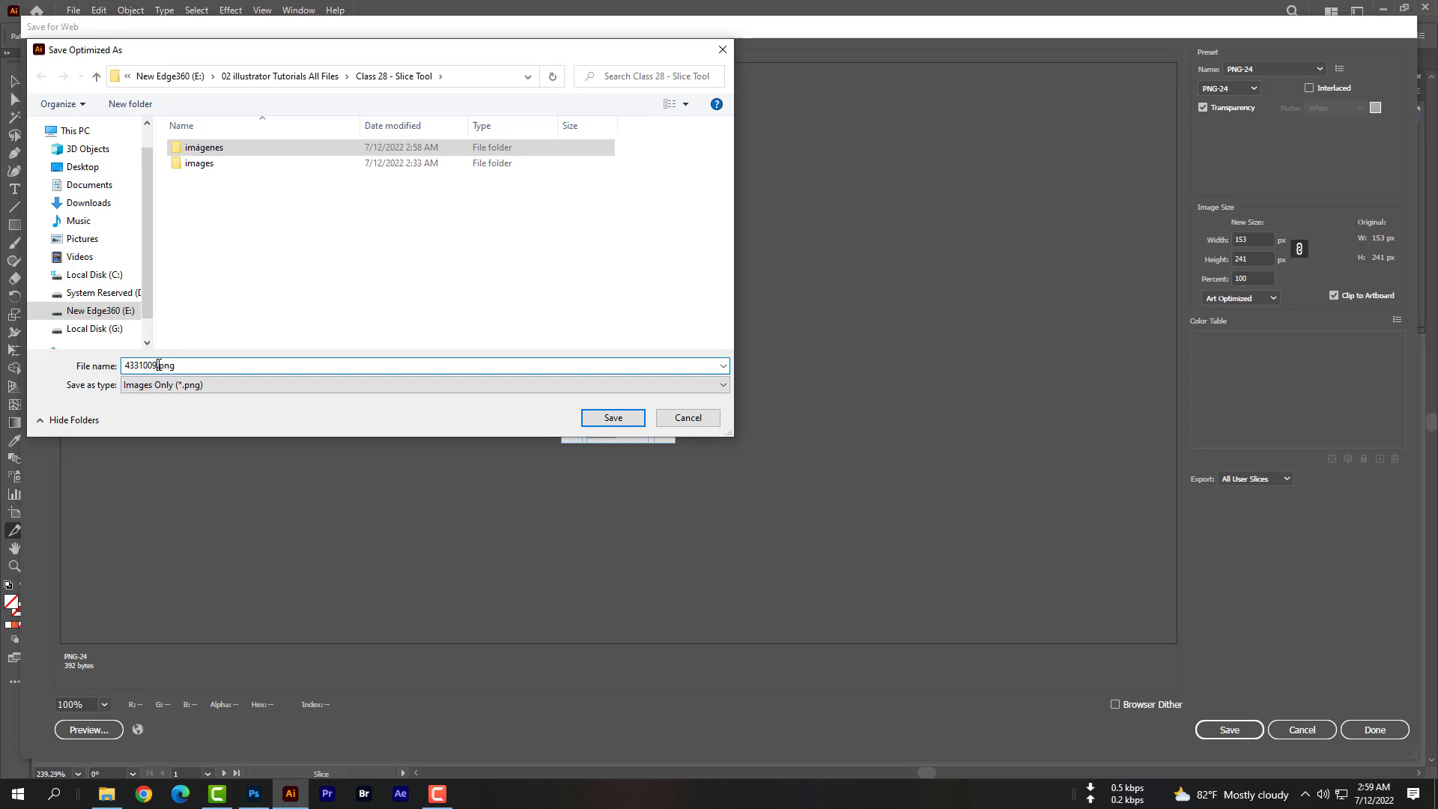
pyautogui.doubleClick(142, 366)
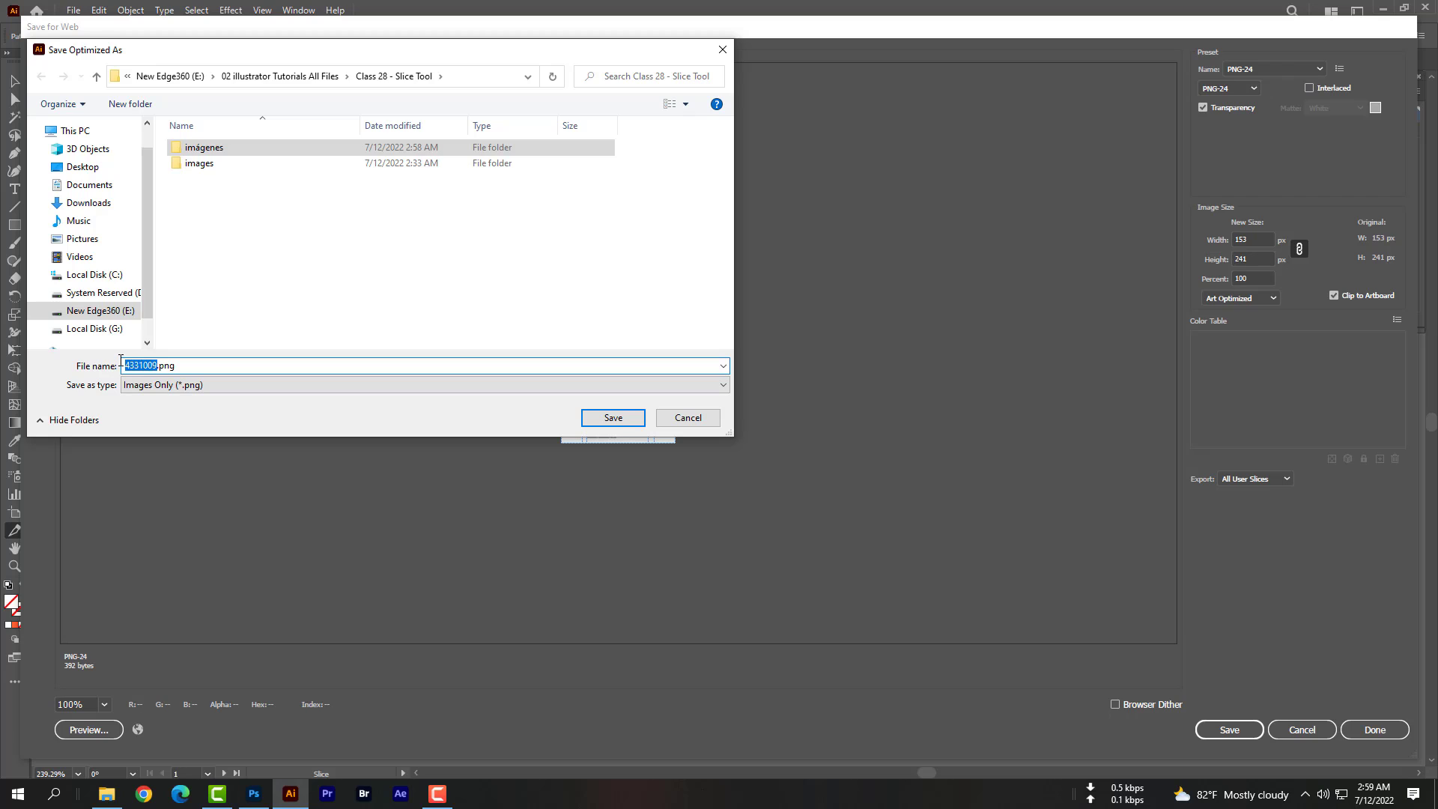
pyautogui.write('Export 2nd Time.png')
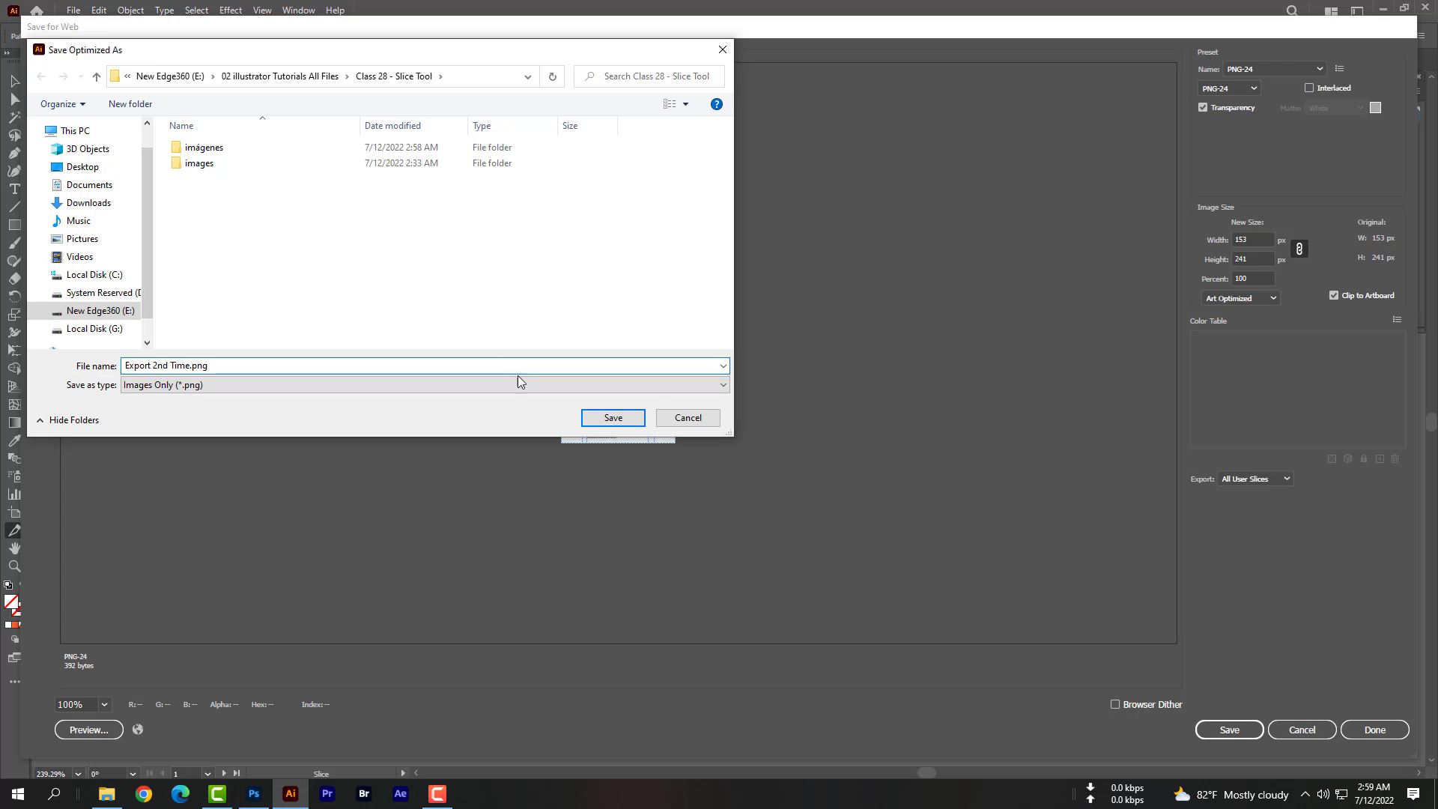
pyautogui.click(611, 418)
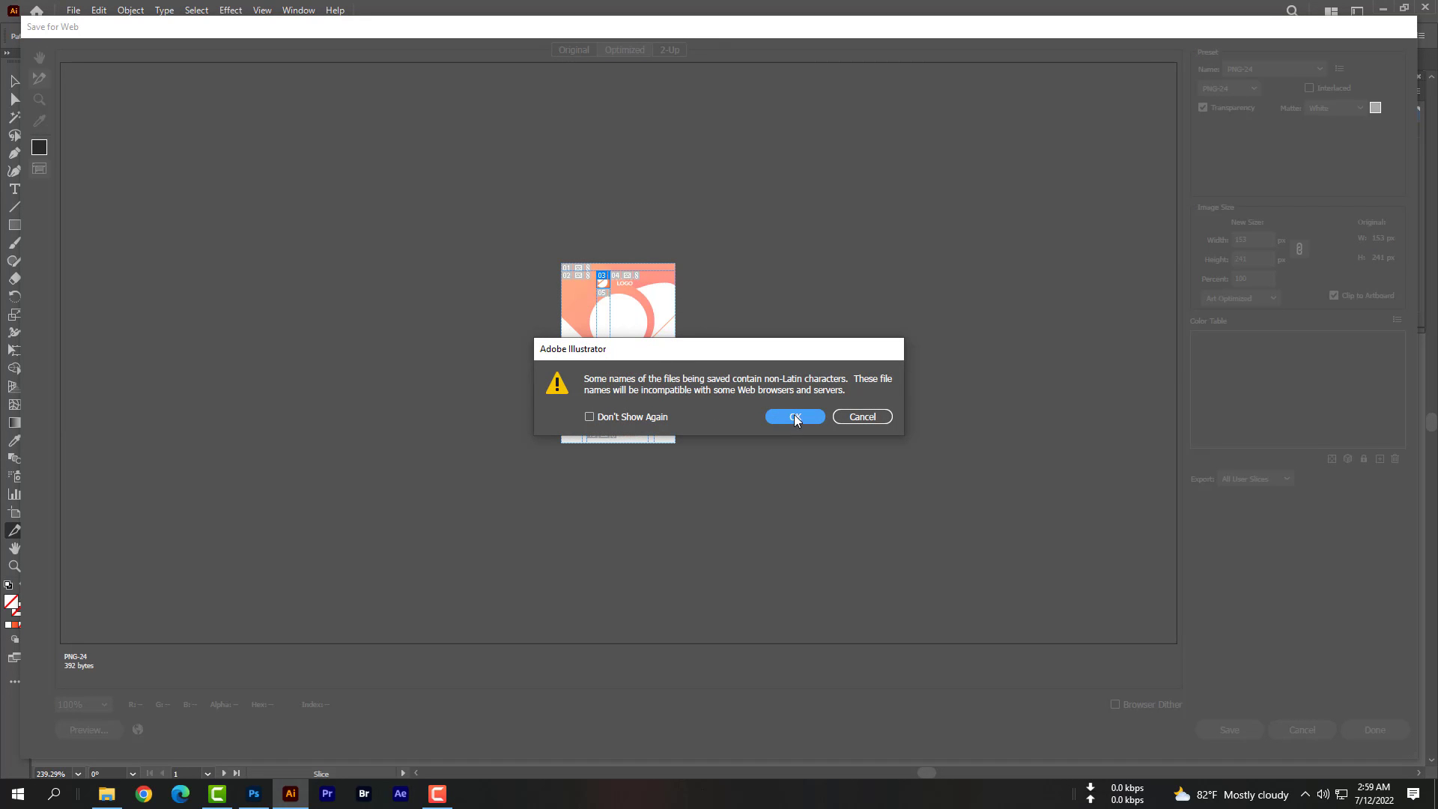
pyautogui.click(793, 417)
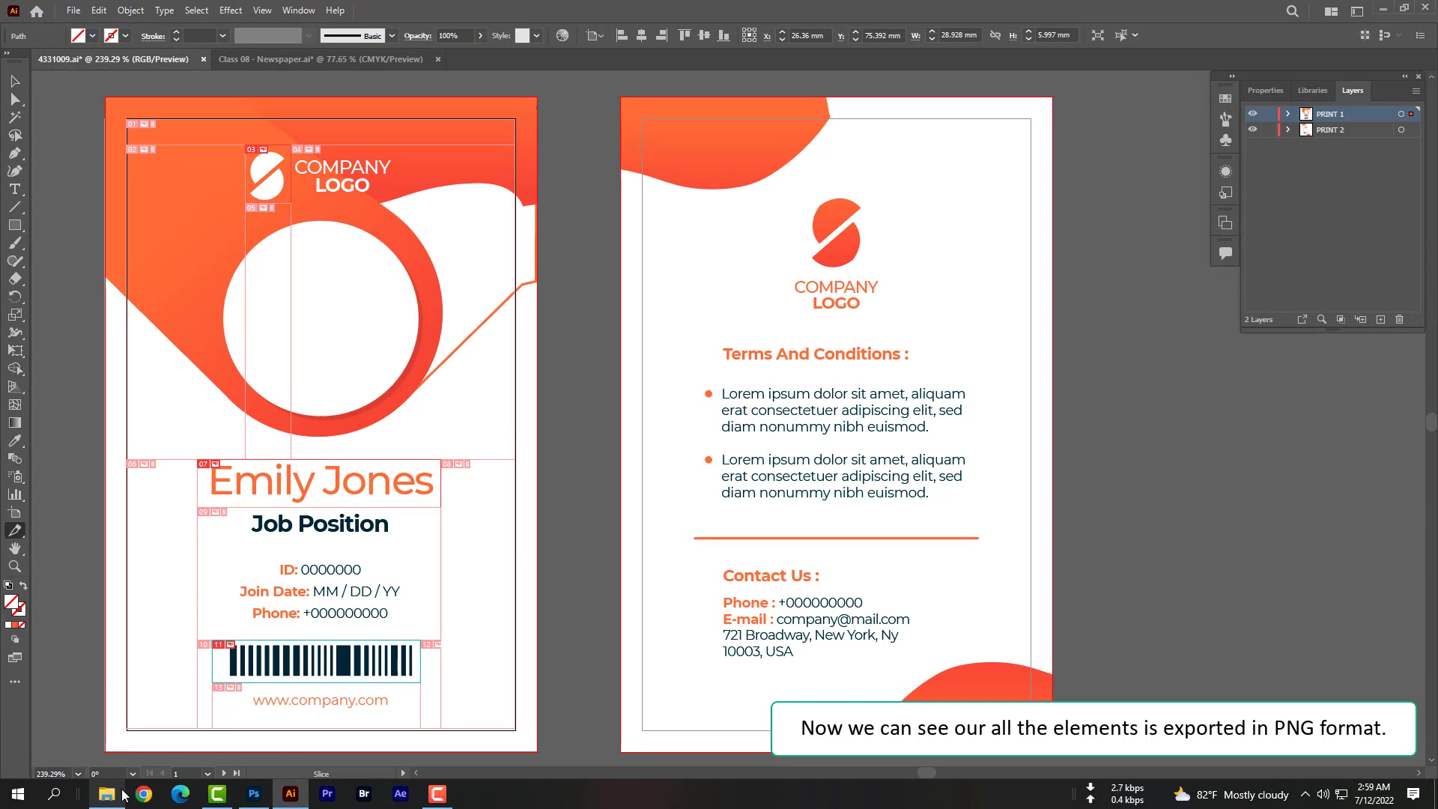
# Show the imágenes folder with the Export-2nd-Time logo, name and barcode PNGs beside the earlier barcode.
pyautogui.click(105, 794)
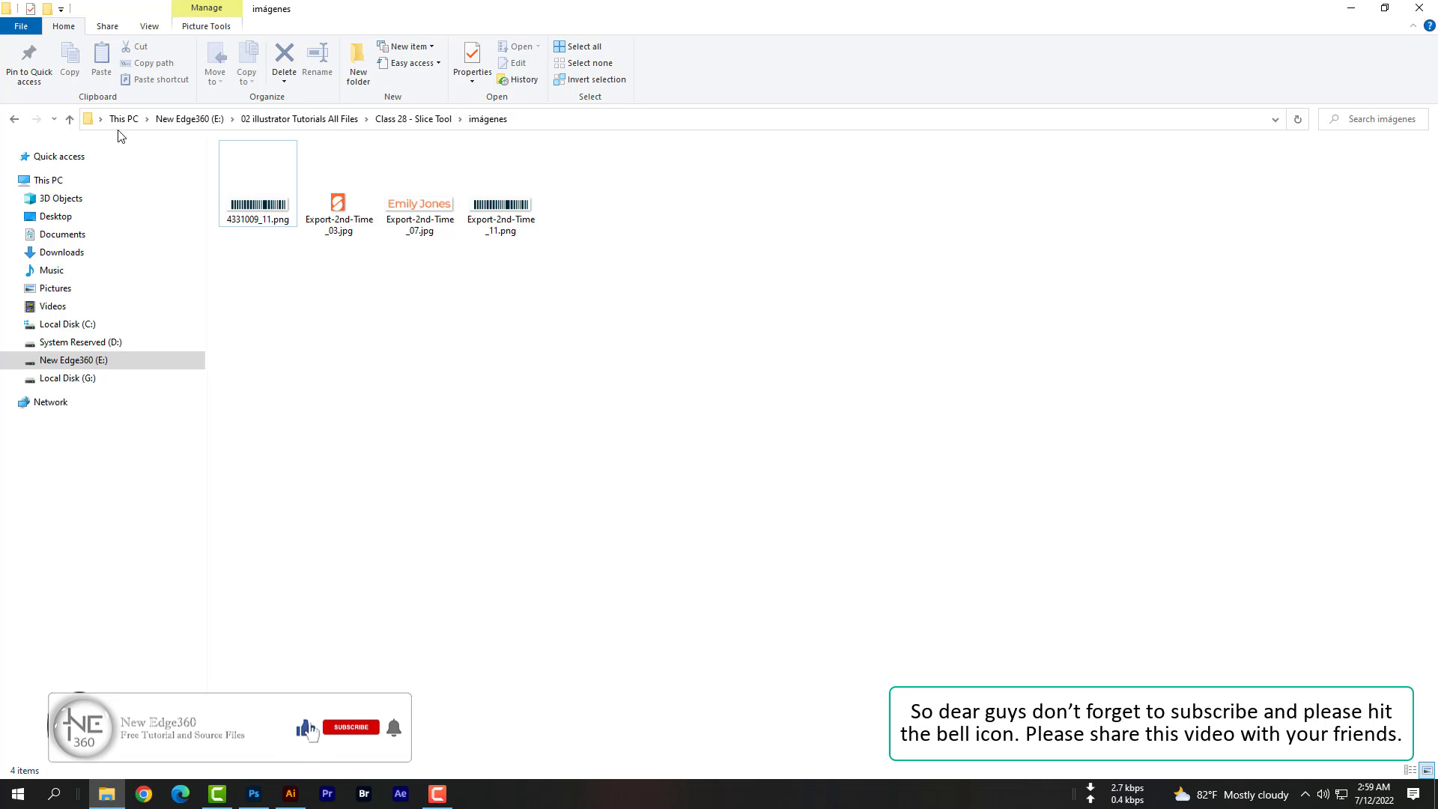
pyautogui.click(351, 728)
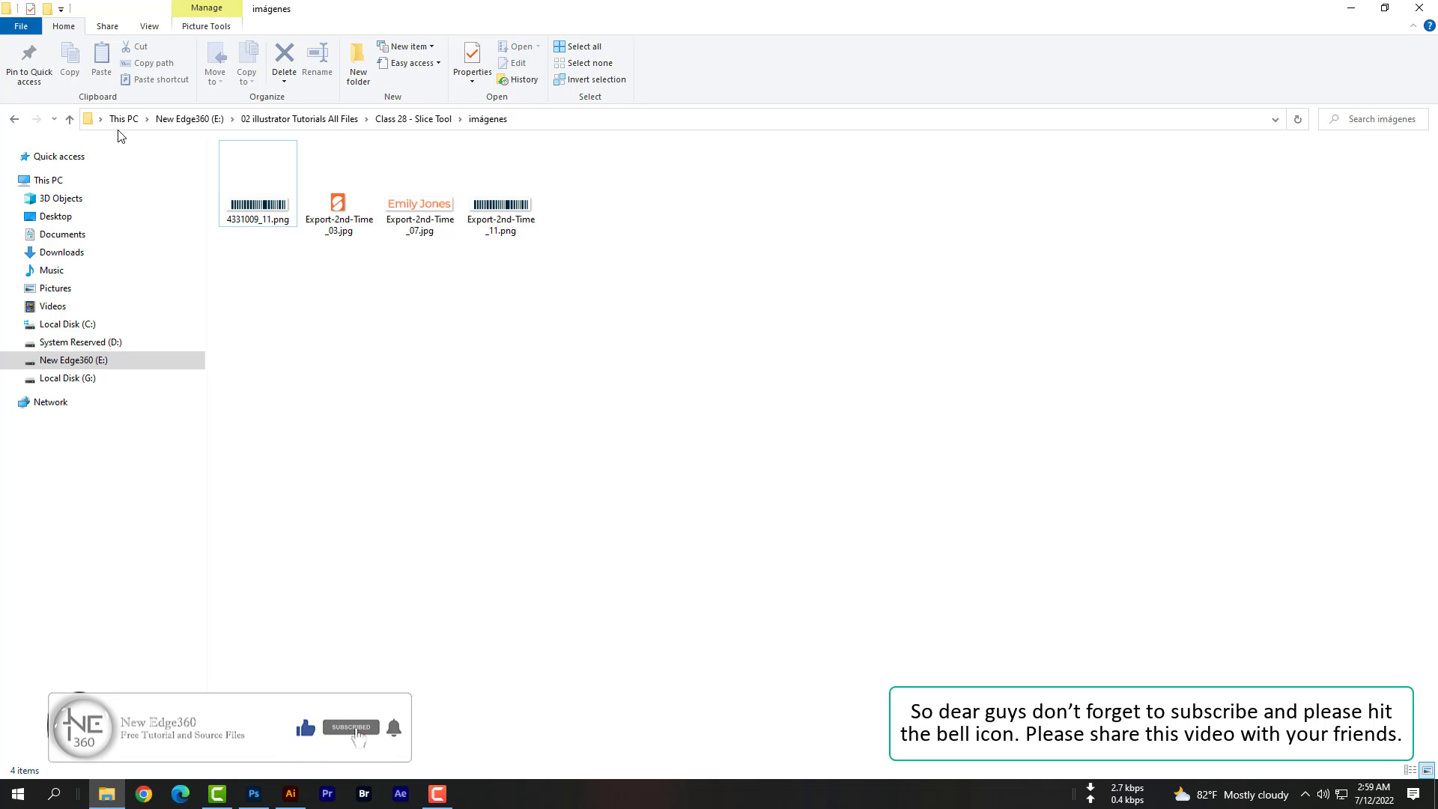